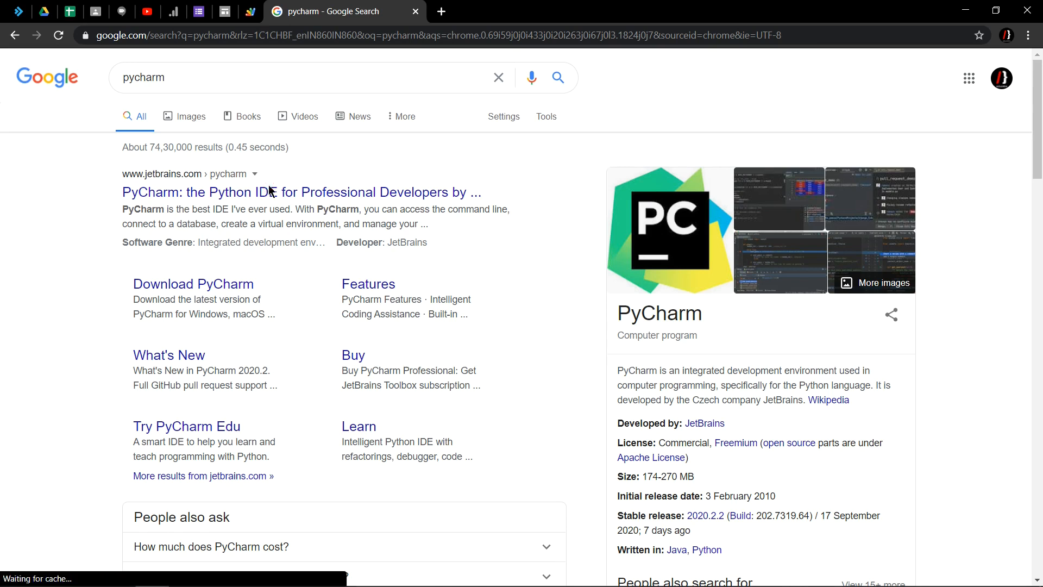
Open the jetbrains.com PyCharm result and go to its download page
click(300, 193)
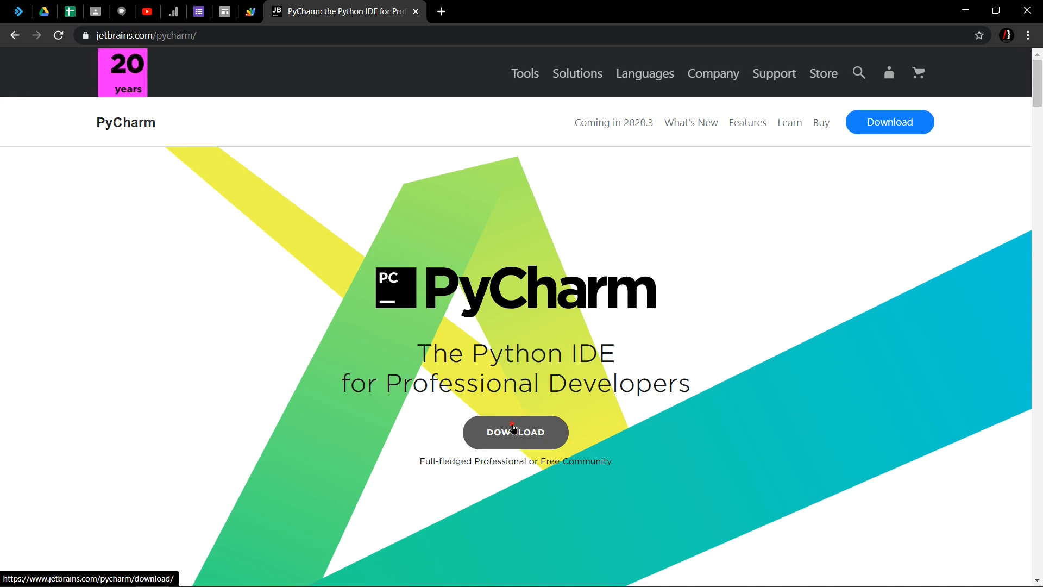
click(515, 432)
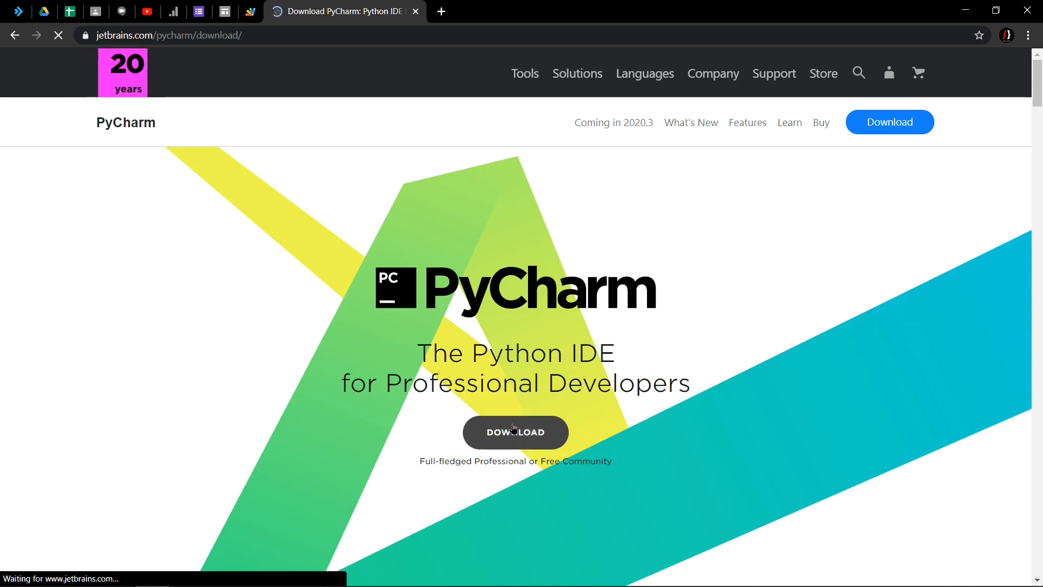
Download PyCharm Community for Windows and show the installer in the Downloads folder
click(515, 432)
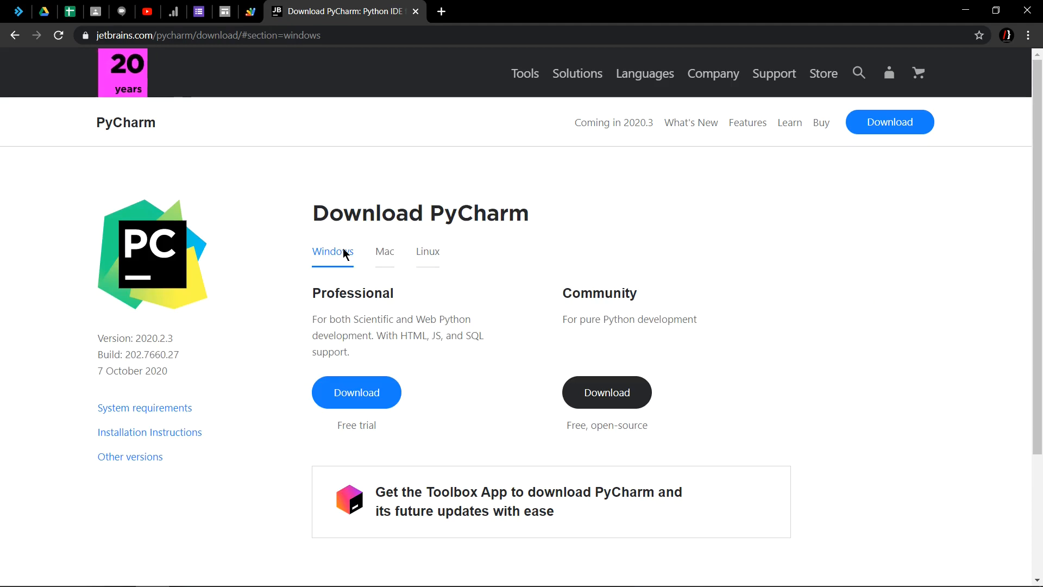
mouse_move(426, 246)
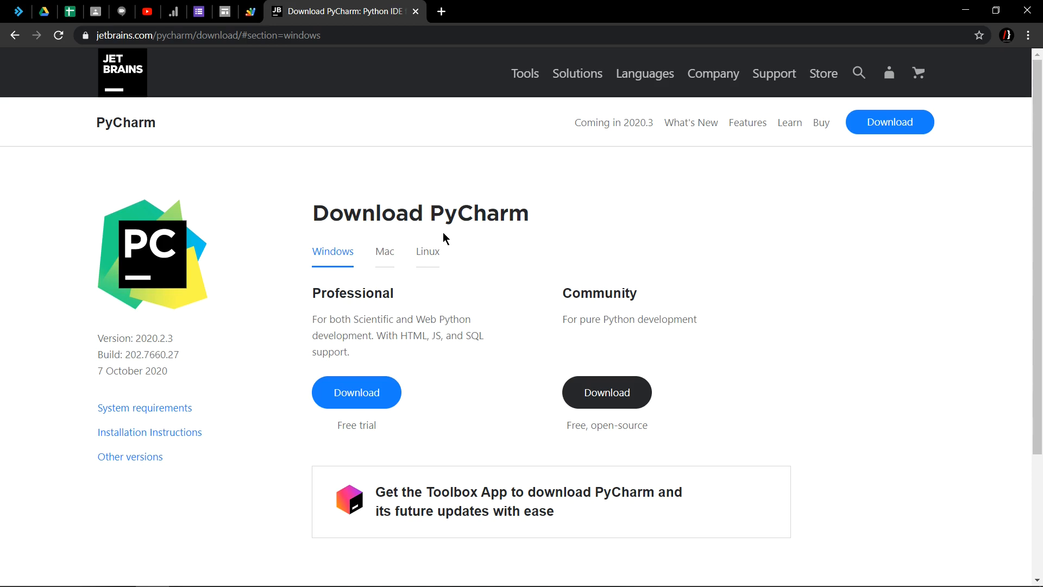
mouse_move(481, 295)
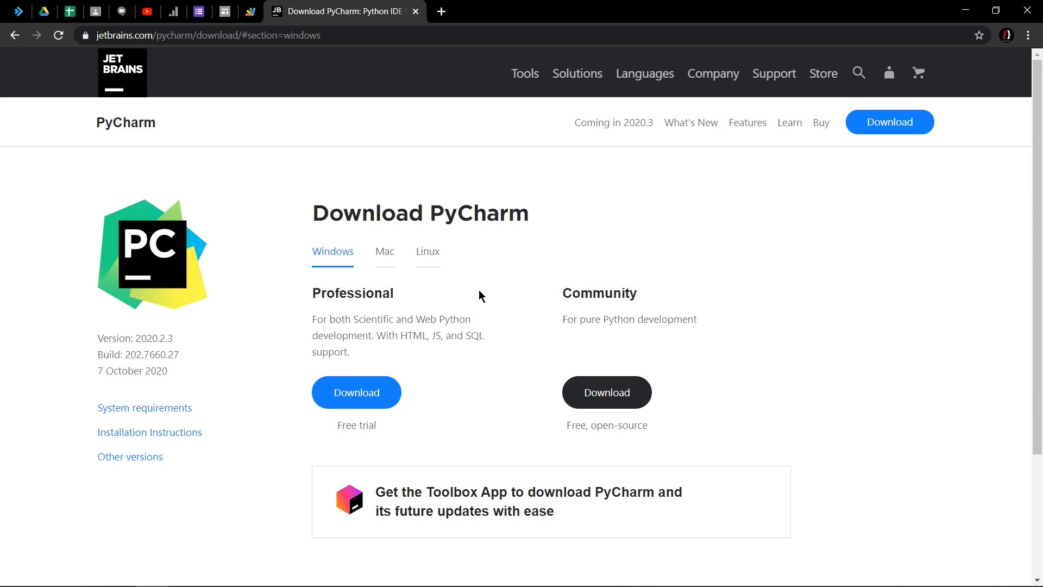
mouse_move(431, 313)
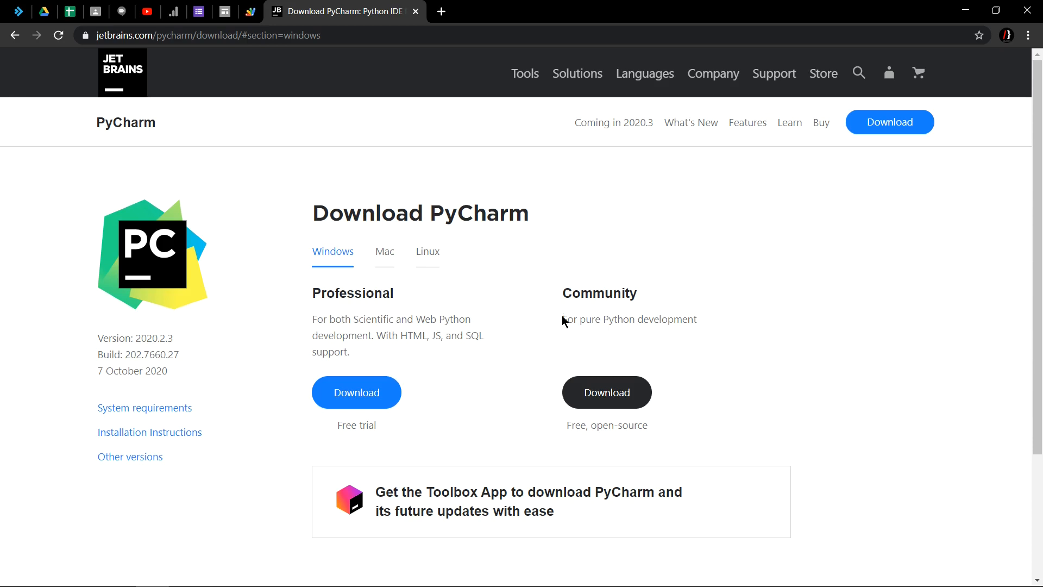
drag(560, 319, 697, 319)
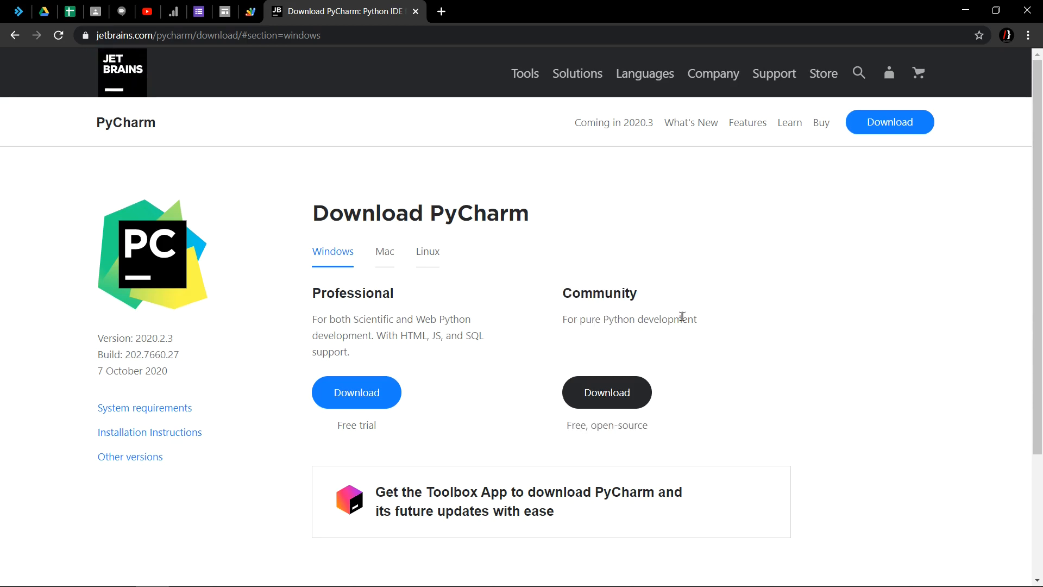
mouse_move(606, 391)
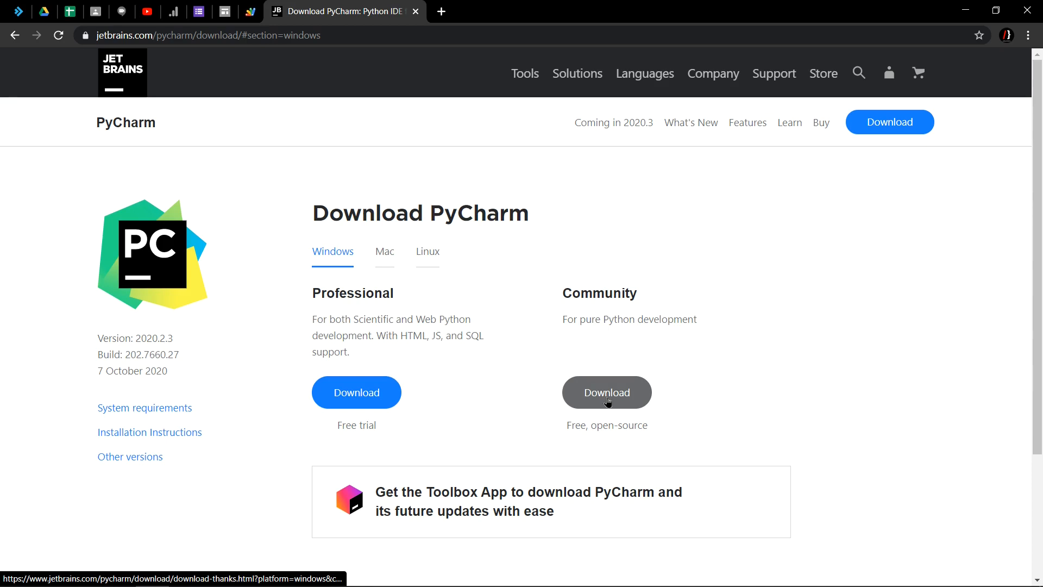
click(605, 391)
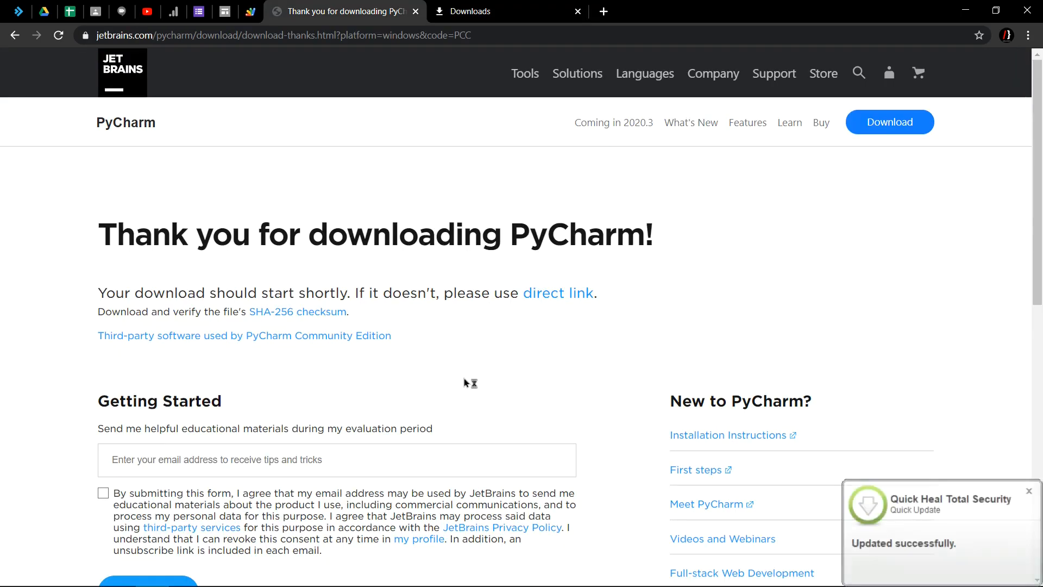
click(472, 12)
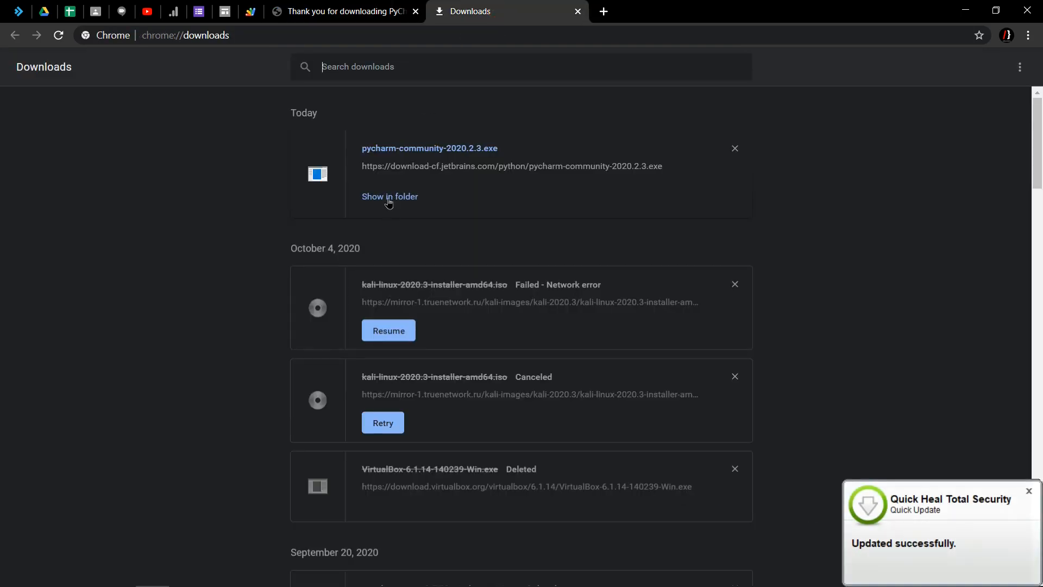
click(389, 197)
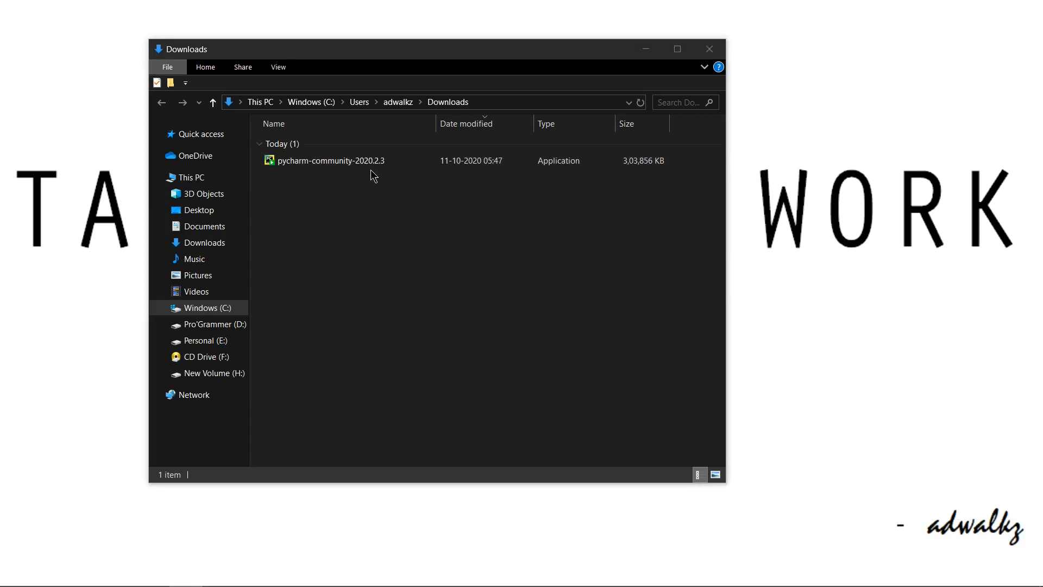
mouse_move(404, 186)
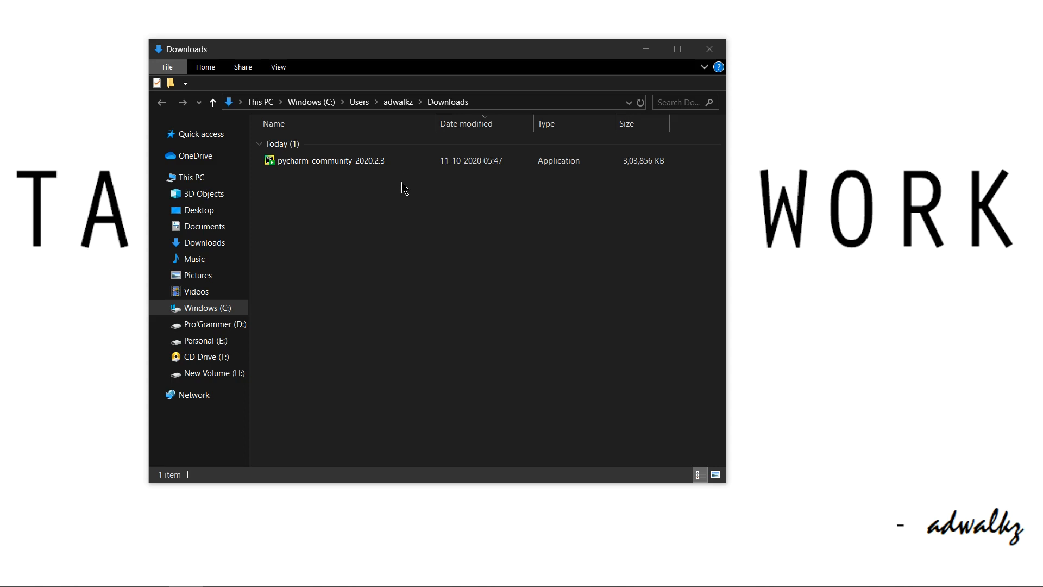
Run the pycharm-community-2020.2.3 installer from Downloads as administrator
click(330, 161)
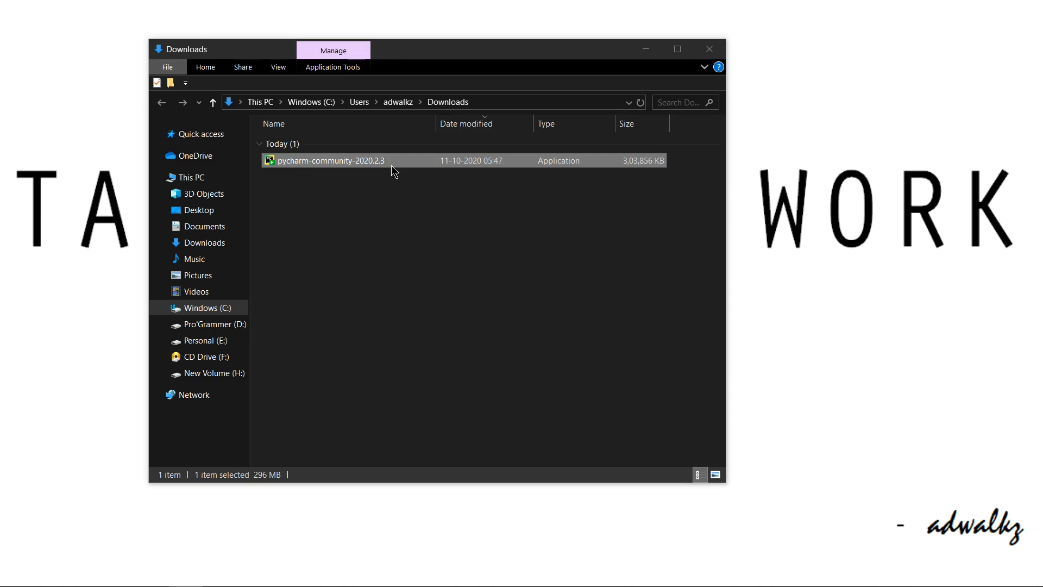
double_click(330, 160)
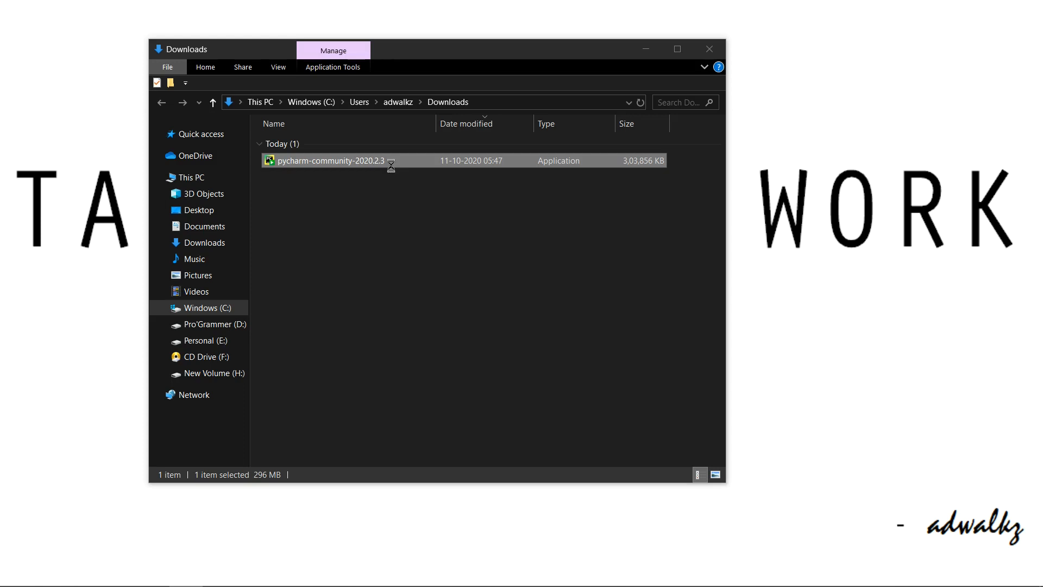
right_click(329, 161)
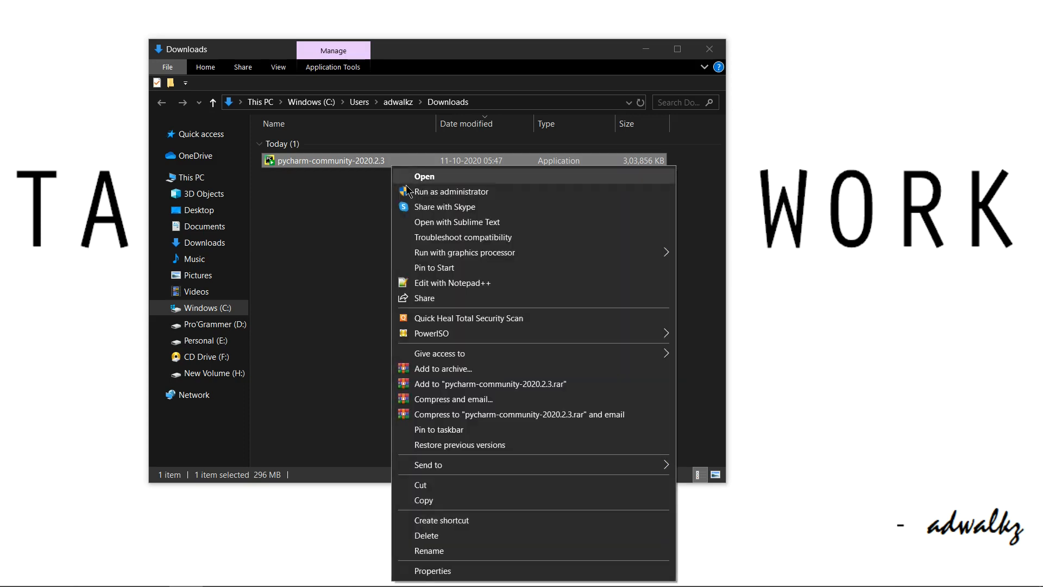
mouse_move(451, 192)
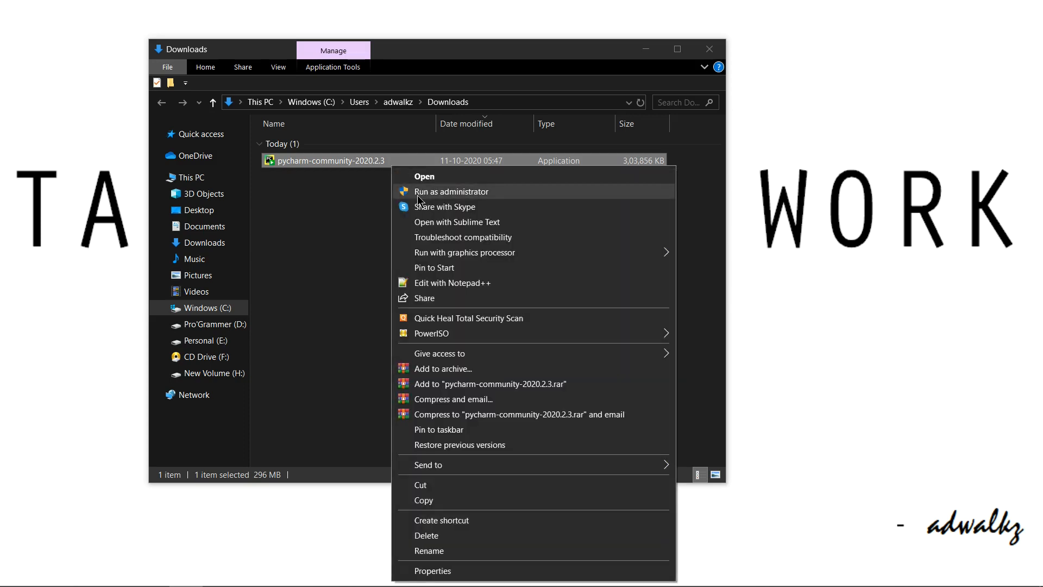
click(451, 192)
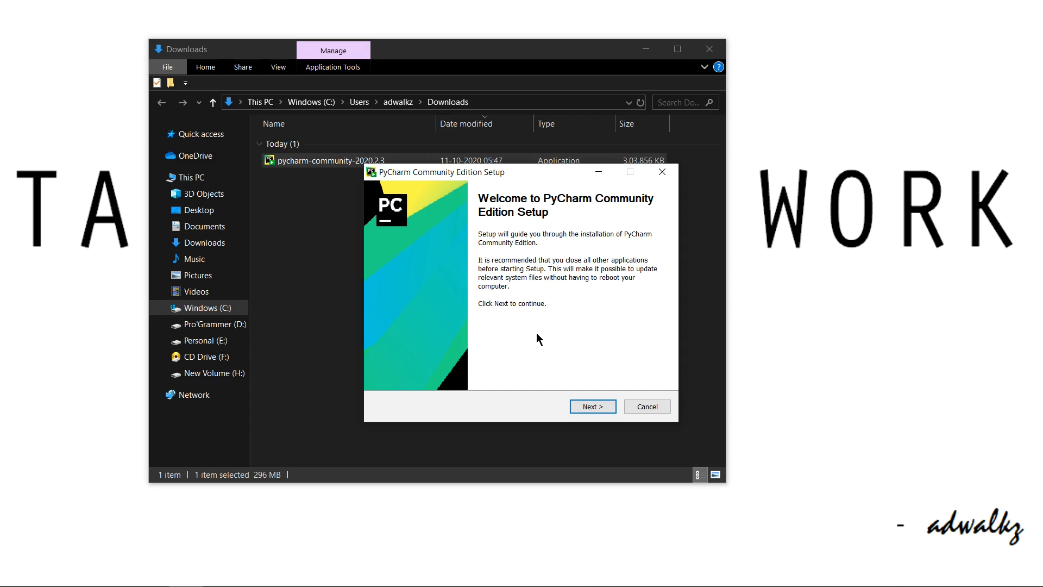
Pass the welcome page and accept the default Program Files install folder
click(591, 406)
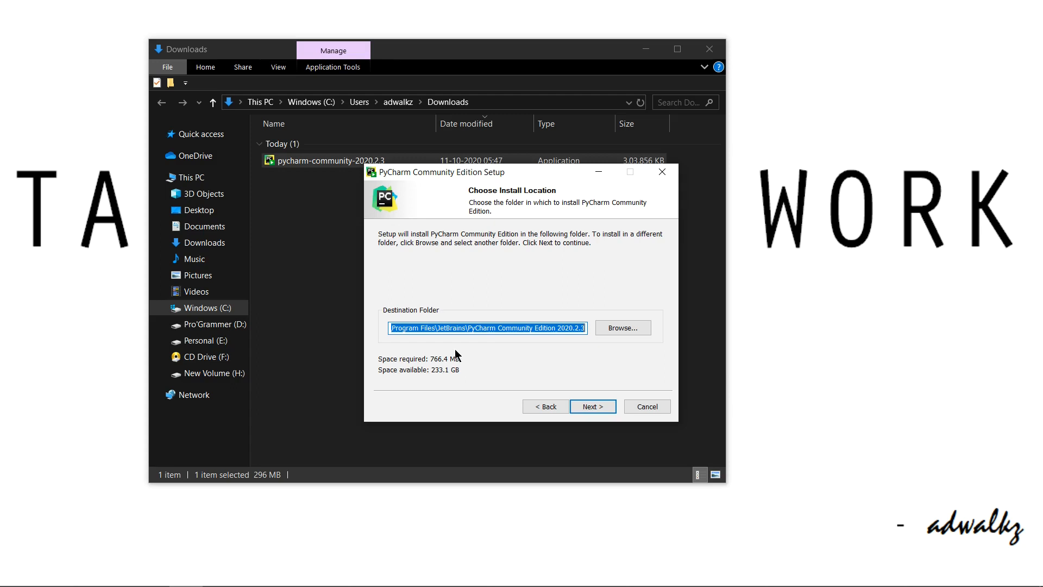
mouse_move(528, 344)
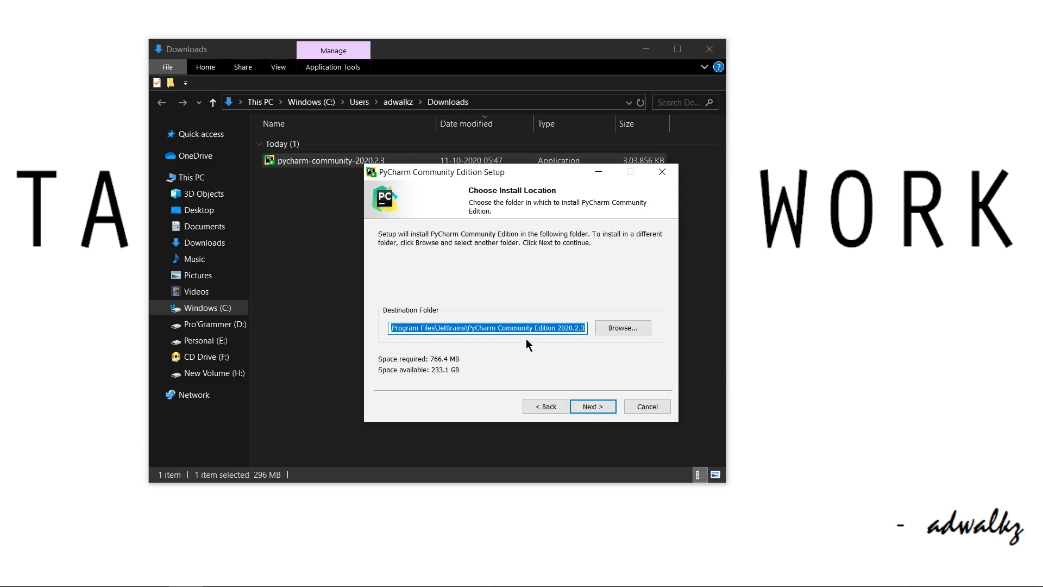
mouse_move(453, 358)
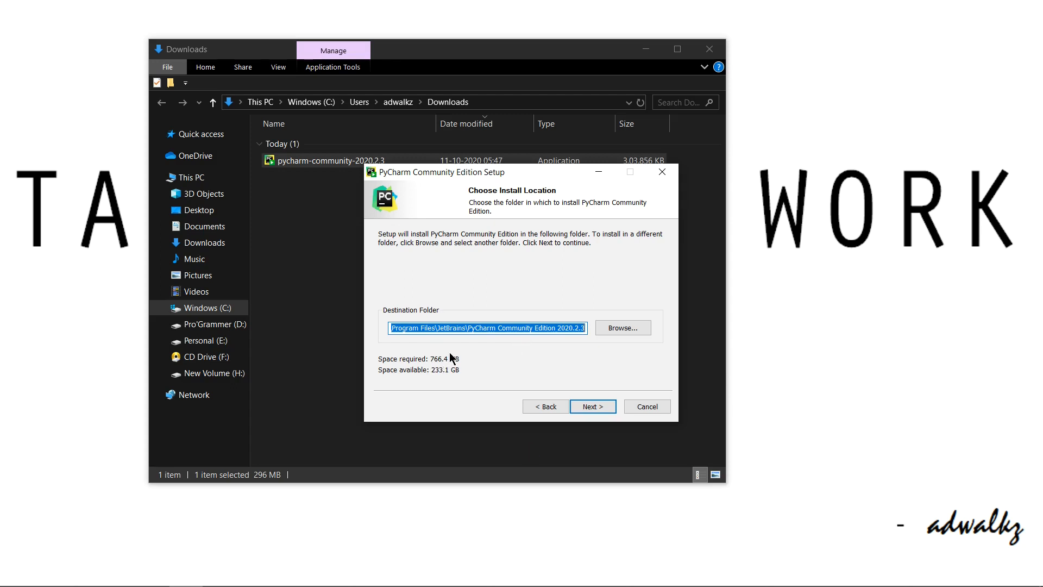
mouse_move(531, 384)
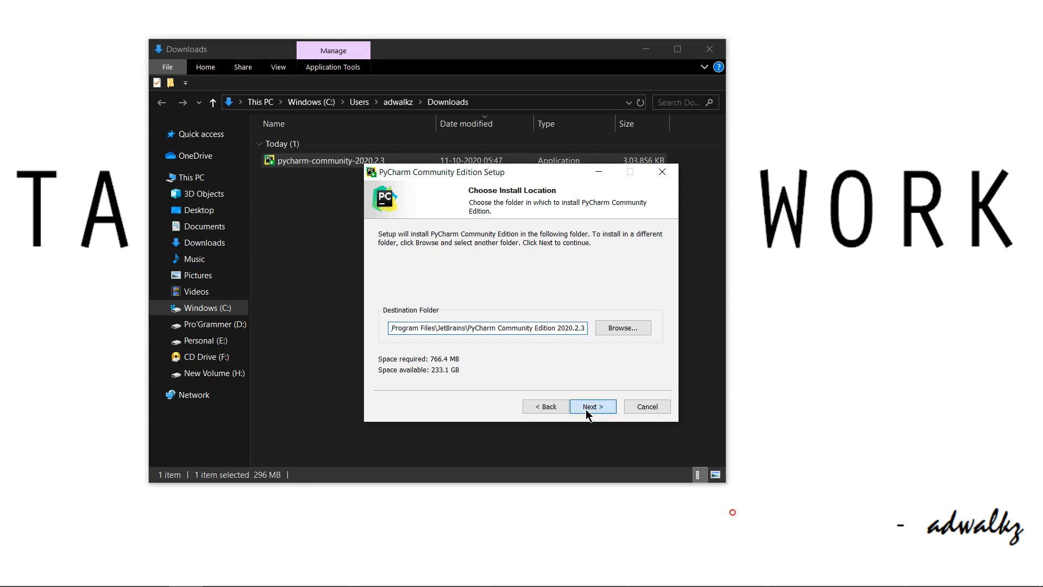
click(592, 407)
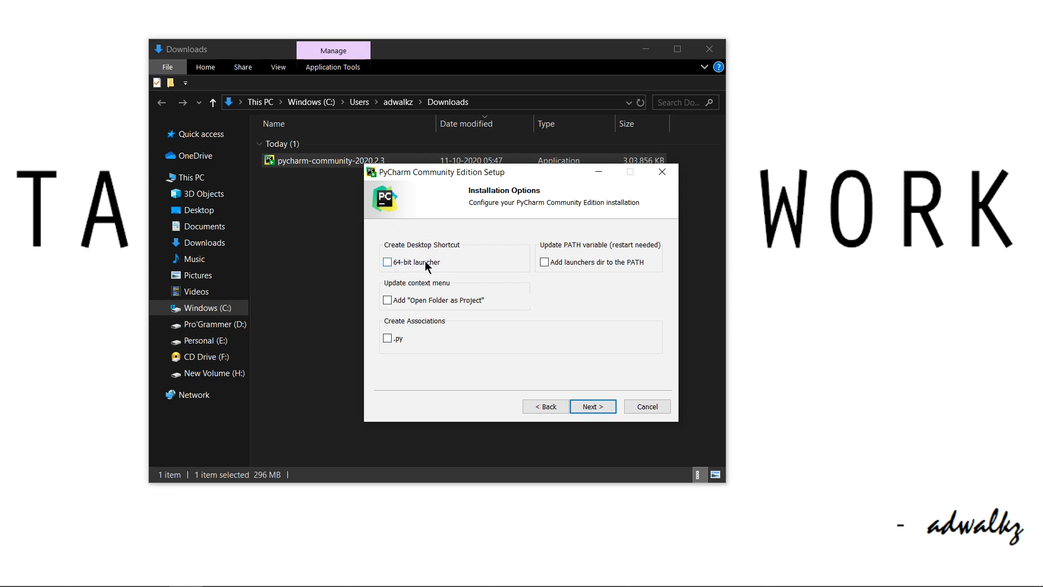
mouse_move(420, 273)
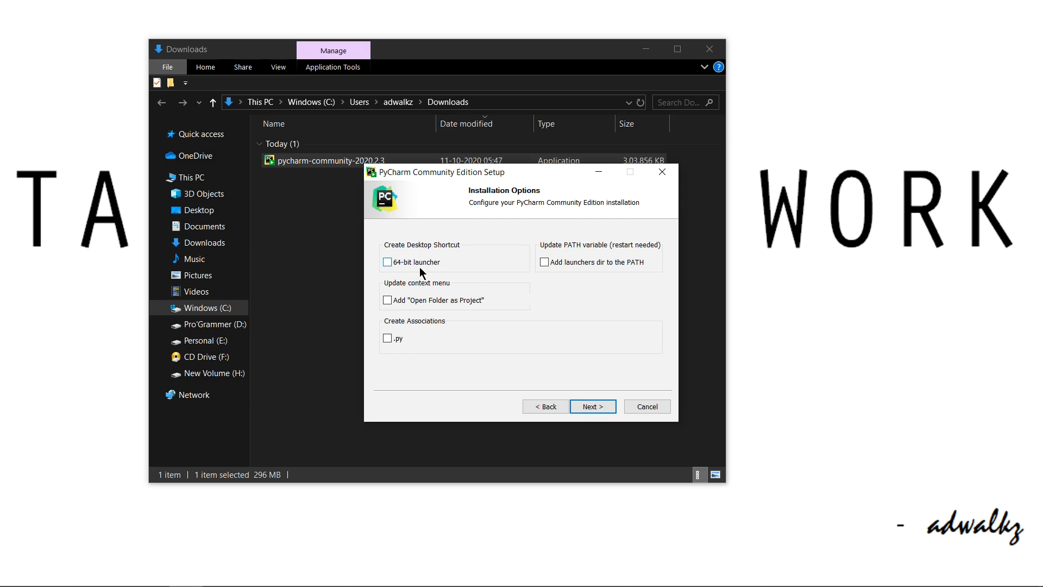
Enable the 64-bit launcher desktop shortcut and continue
click(387, 261)
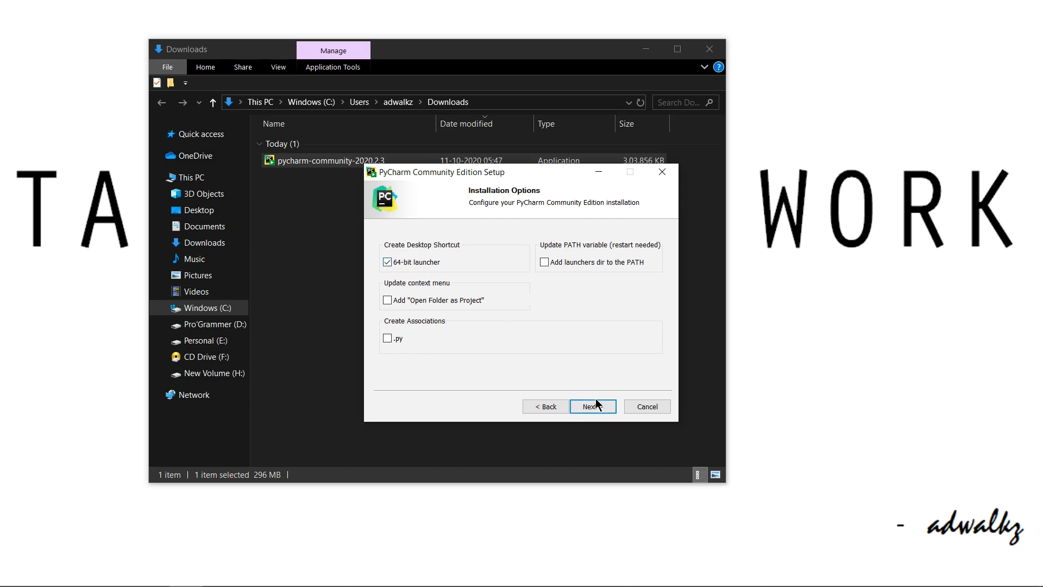
click(592, 406)
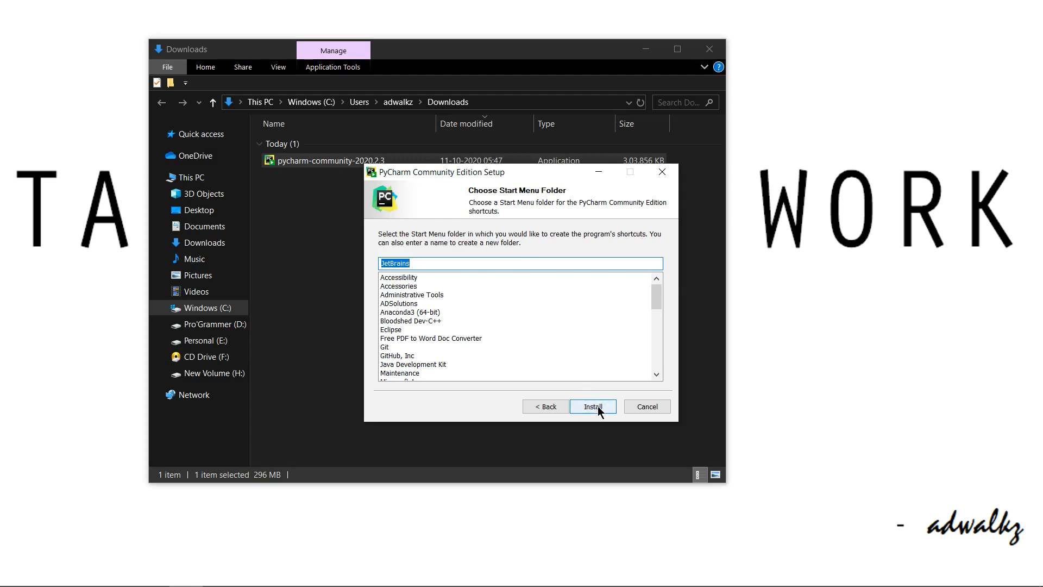
Install PyCharm using the default JetBrains Start Menu folder
click(592, 405)
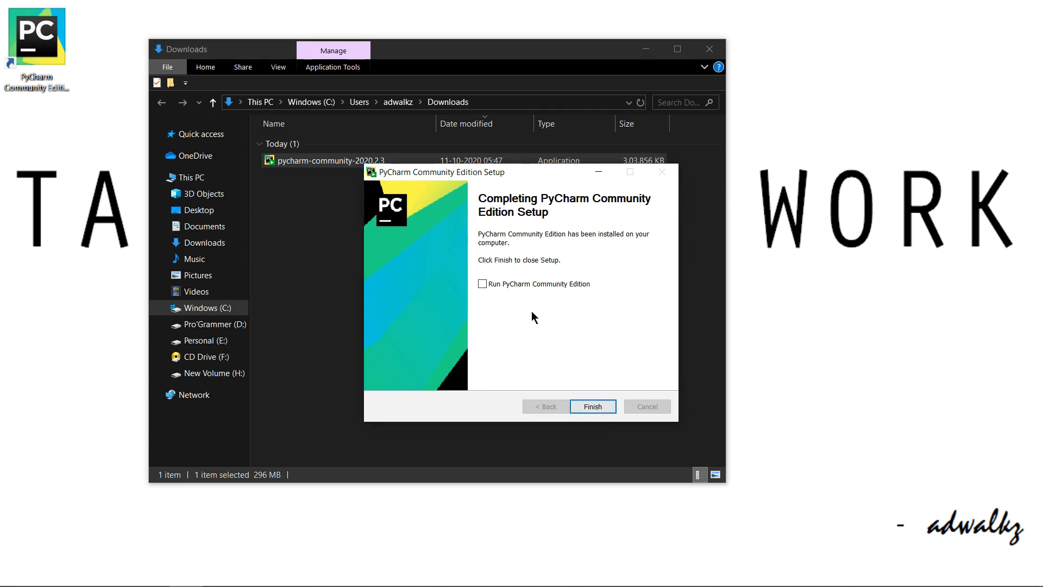
Tick Run PyCharm Community Edition and finish setup to launch PyCharm
click(482, 284)
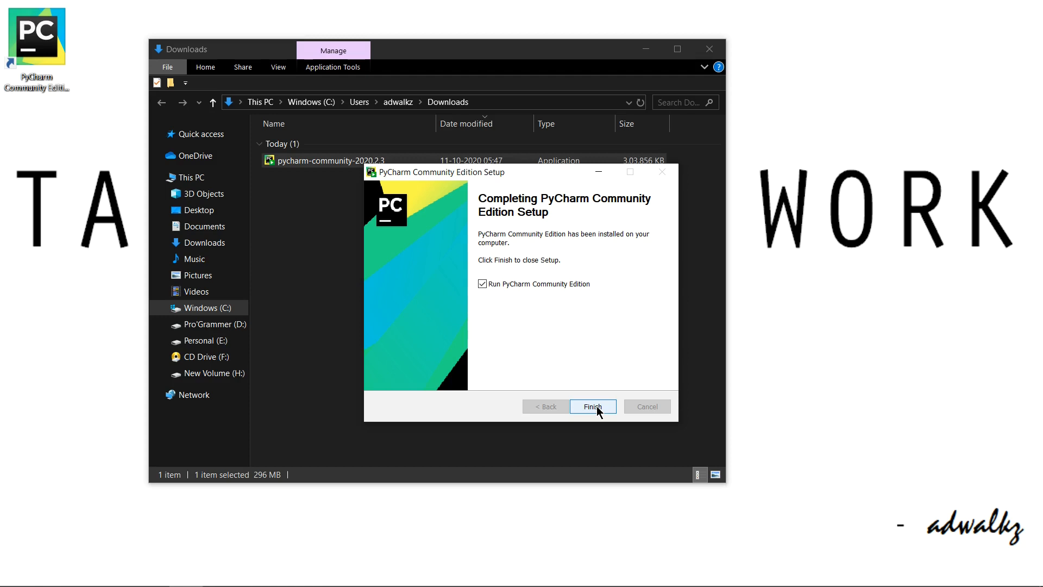
click(592, 406)
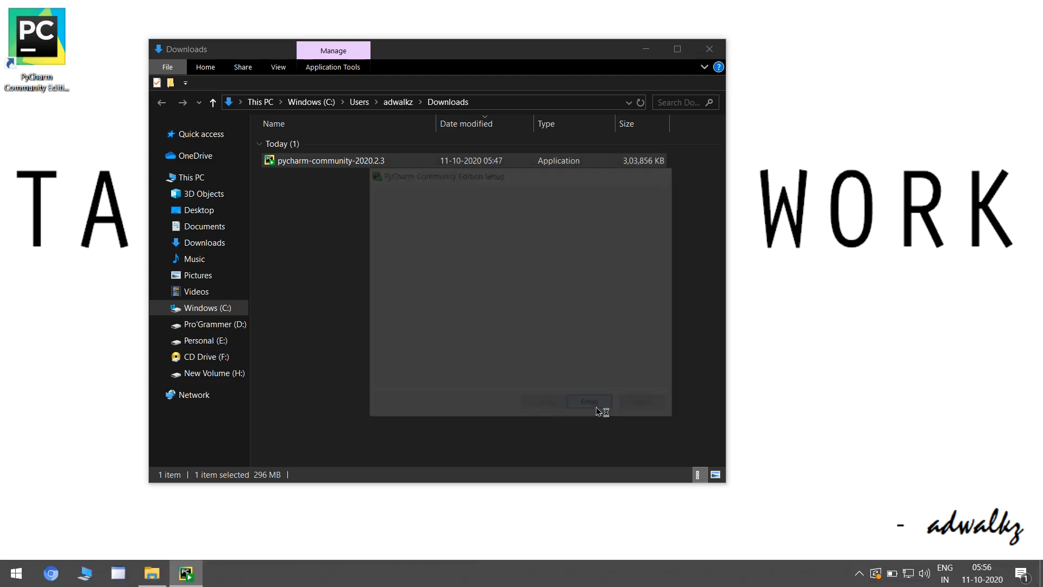
click(588, 401)
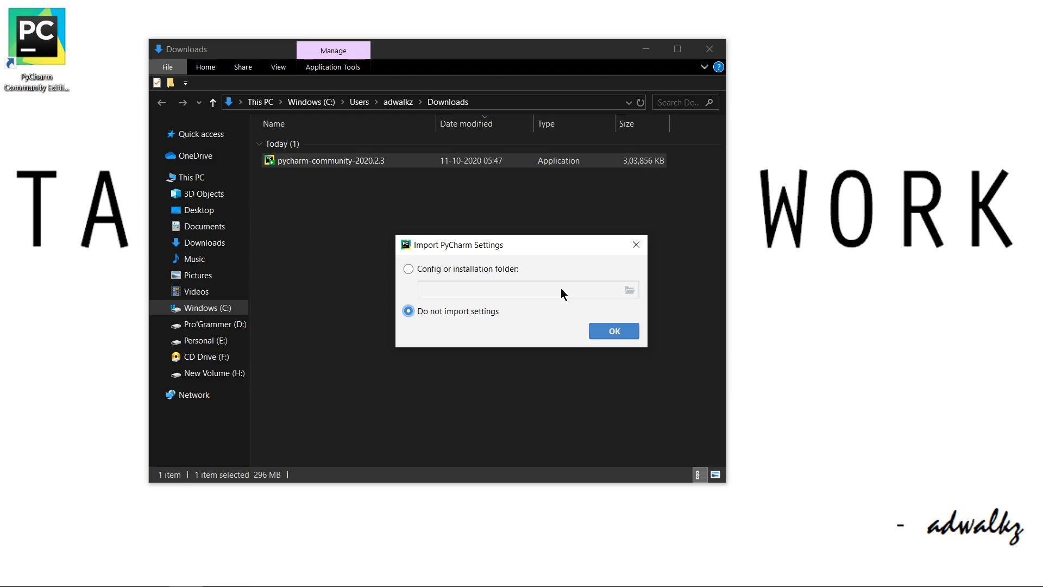
mouse_move(538, 276)
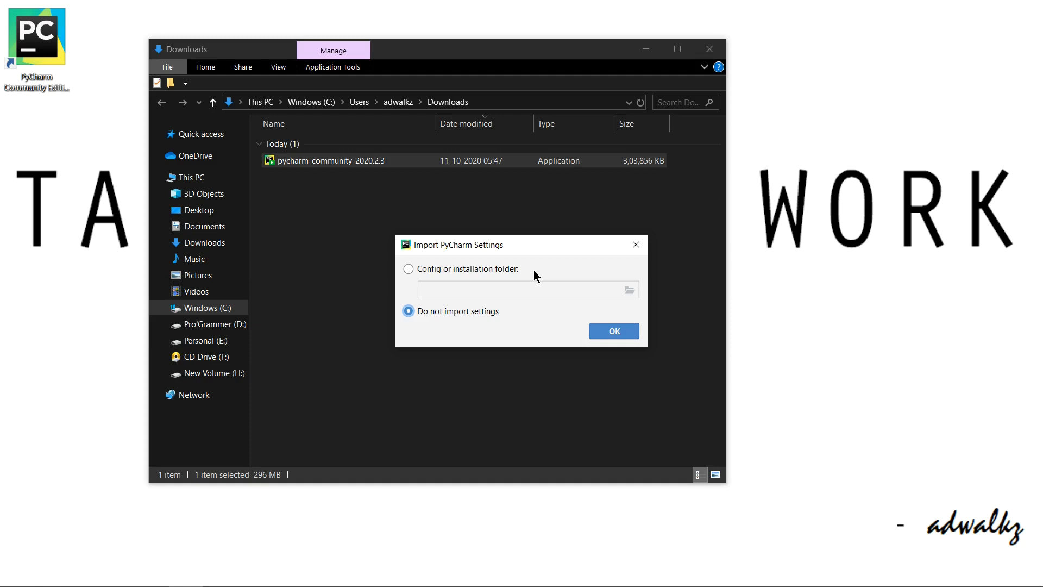
mouse_move(519, 278)
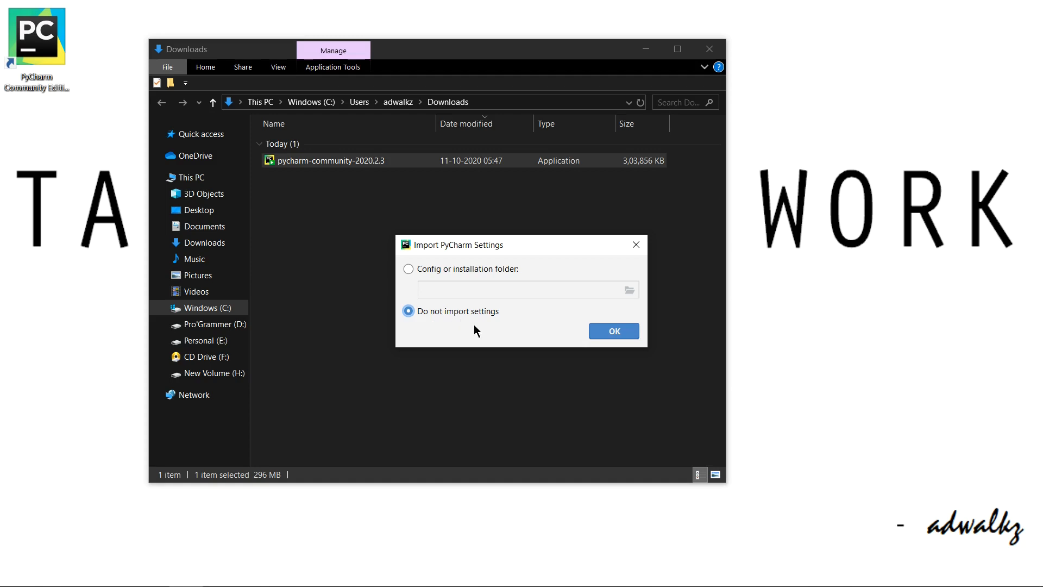
Start PyCharm with 'Do not import settings' selected
click(613, 331)
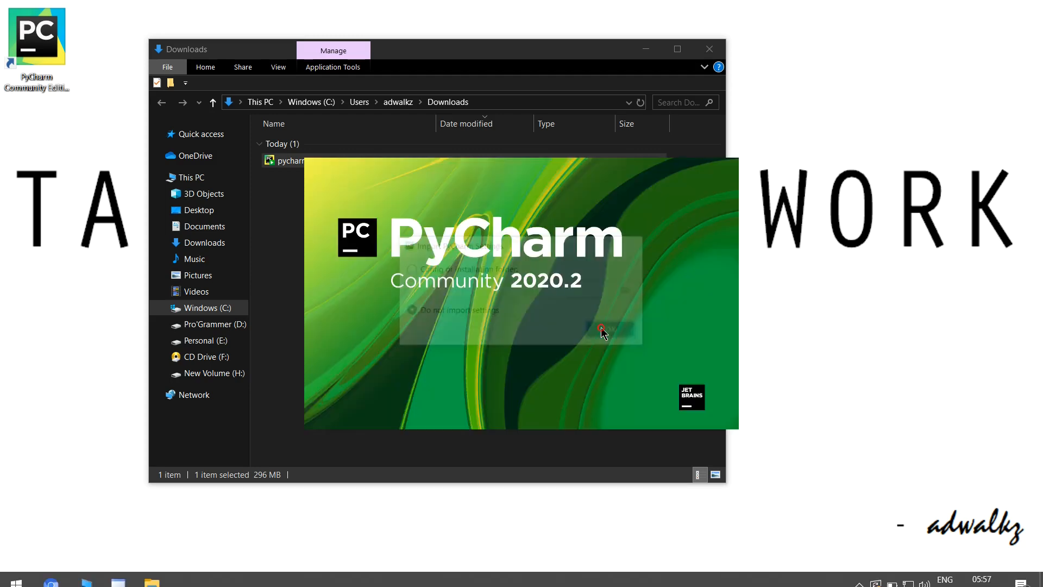
click(603, 330)
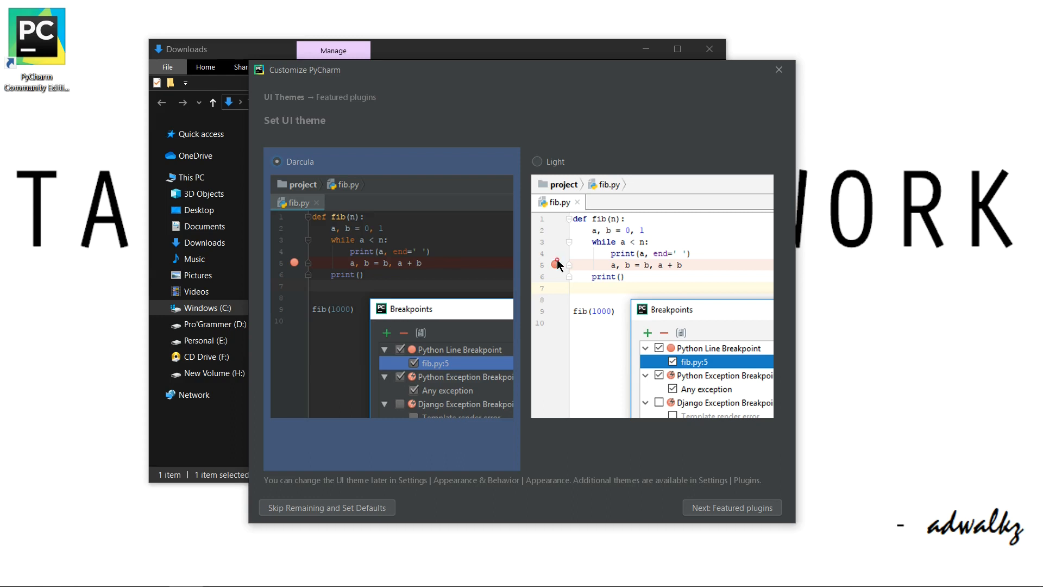
click(536, 162)
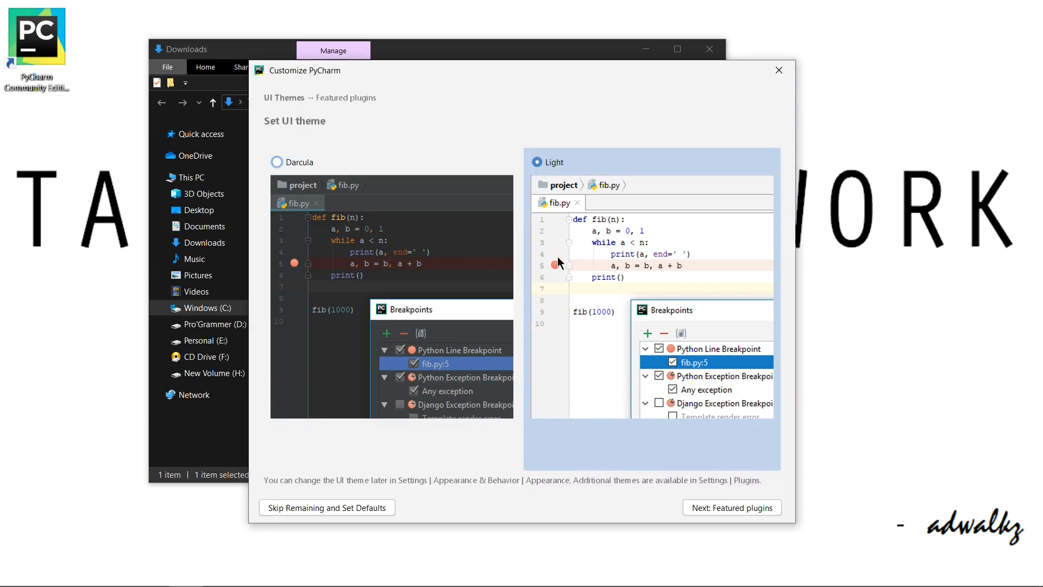
click(277, 162)
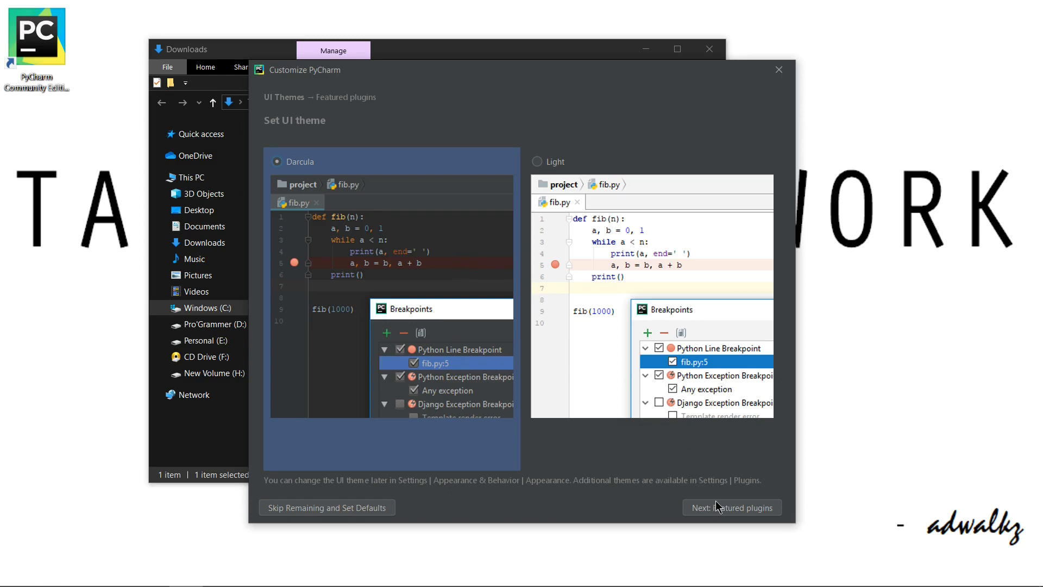
mouse_move(717, 511)
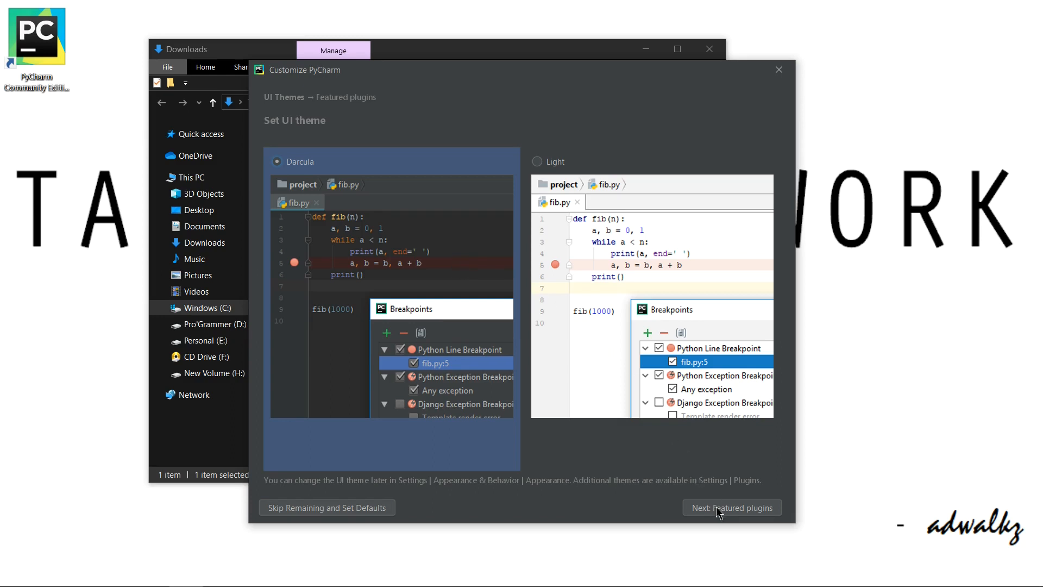
Keep the Darcula theme and advance to the featured plugins page
click(731, 508)
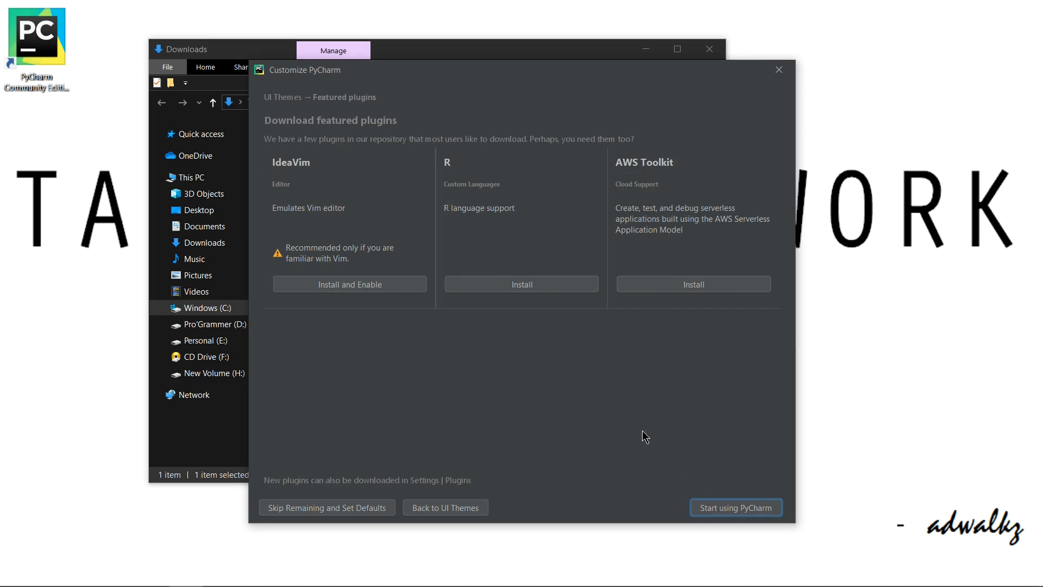
mouse_move(532, 338)
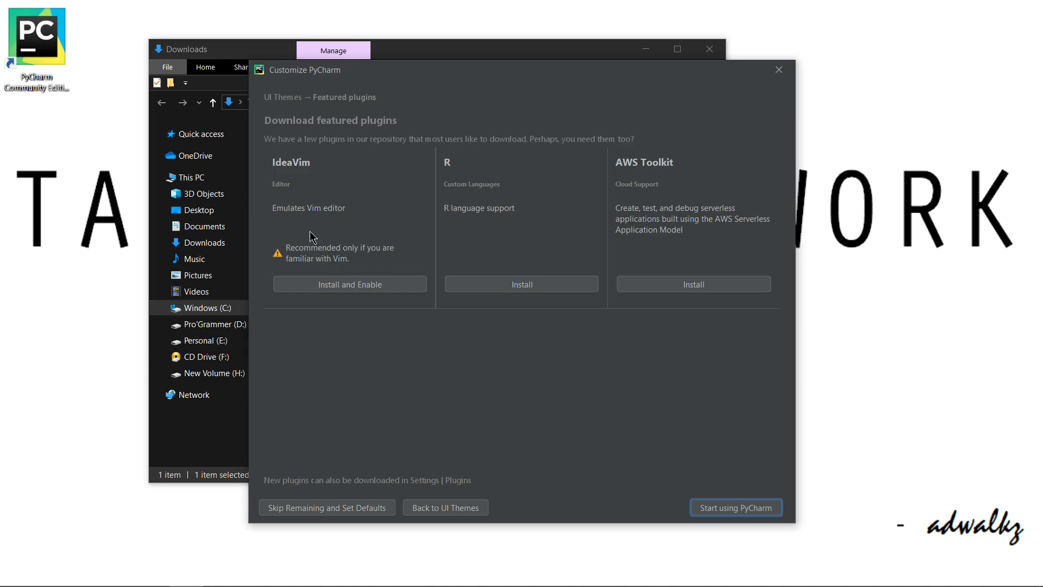
mouse_move(356, 221)
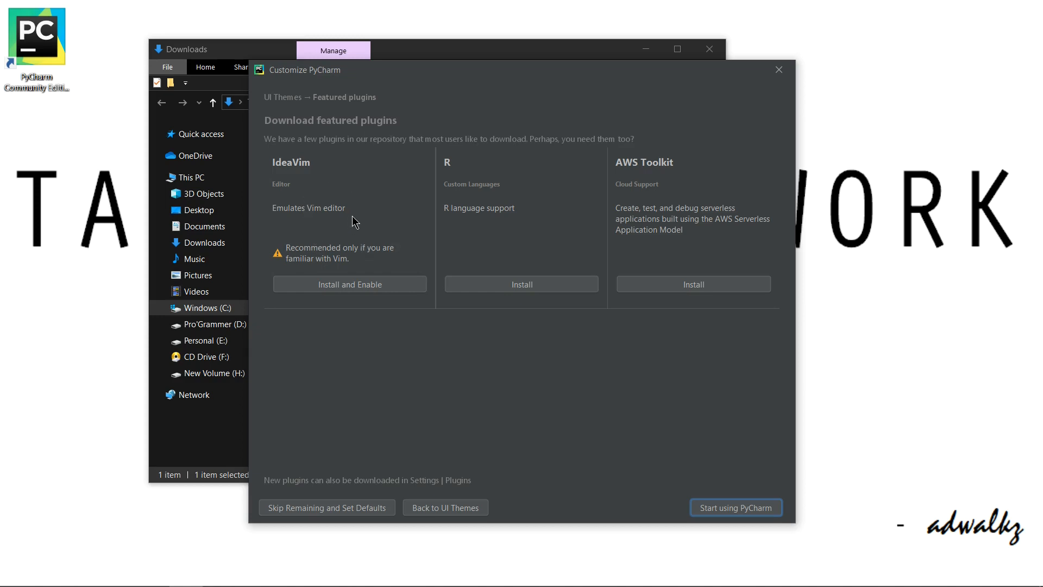
mouse_move(370, 313)
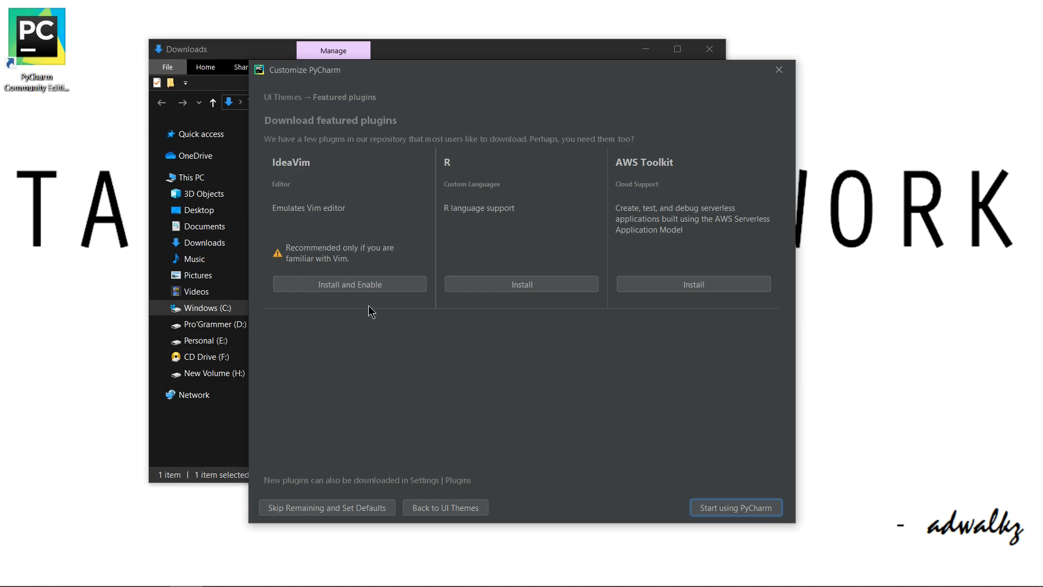
mouse_move(518, 224)
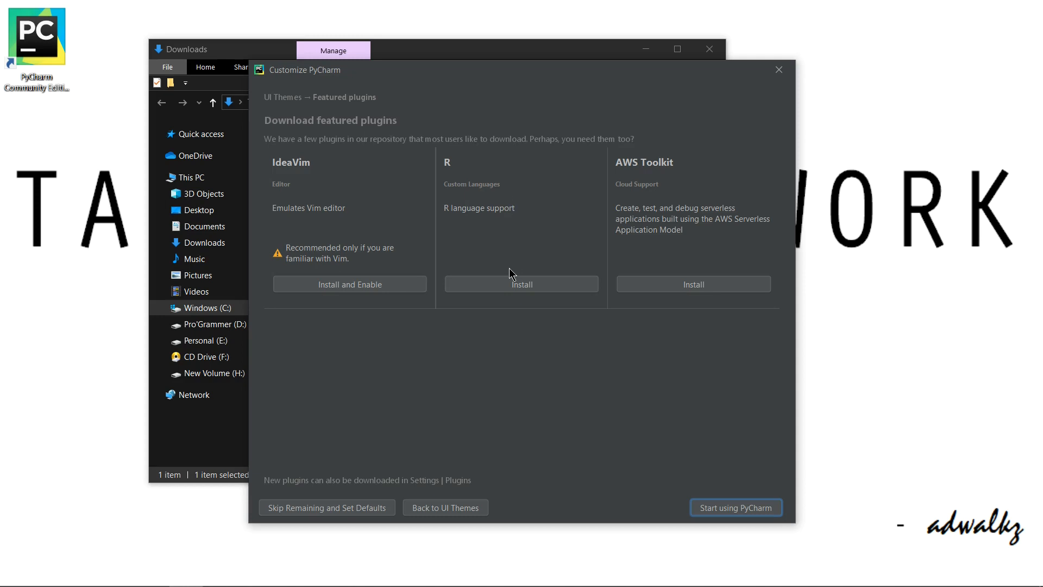
mouse_move(742, 225)
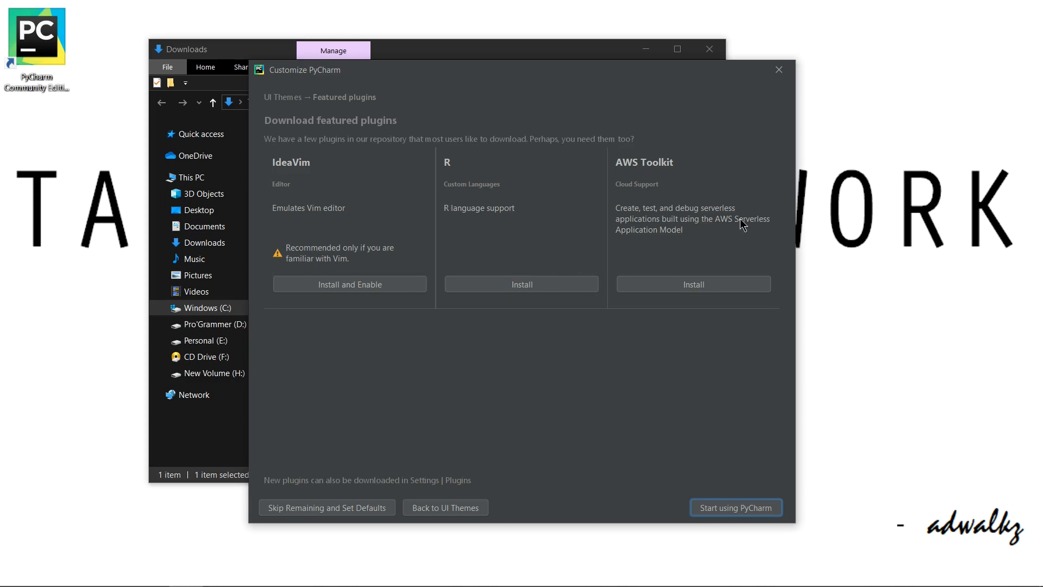
mouse_move(667, 216)
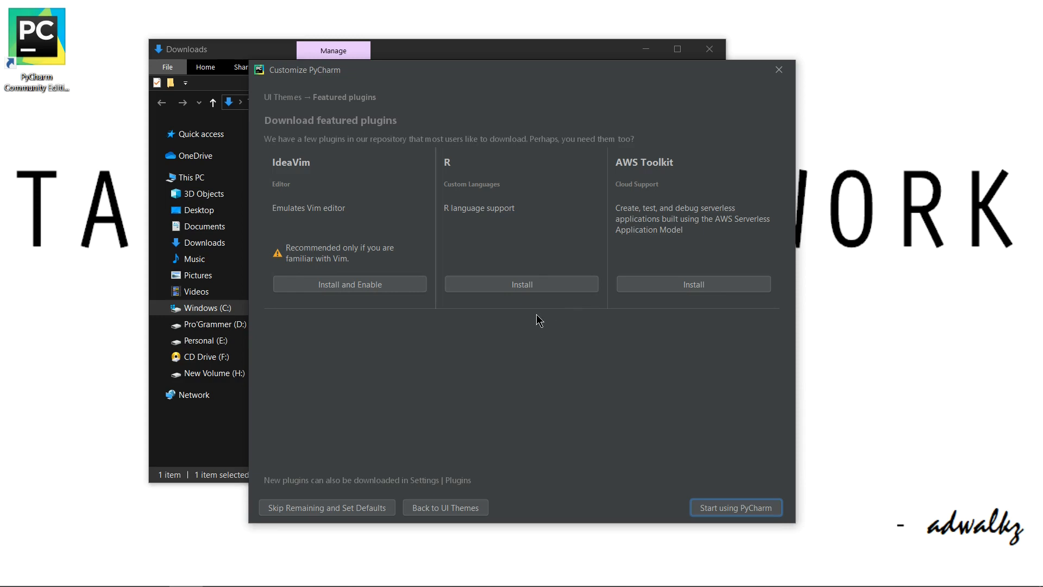
mouse_move(668, 434)
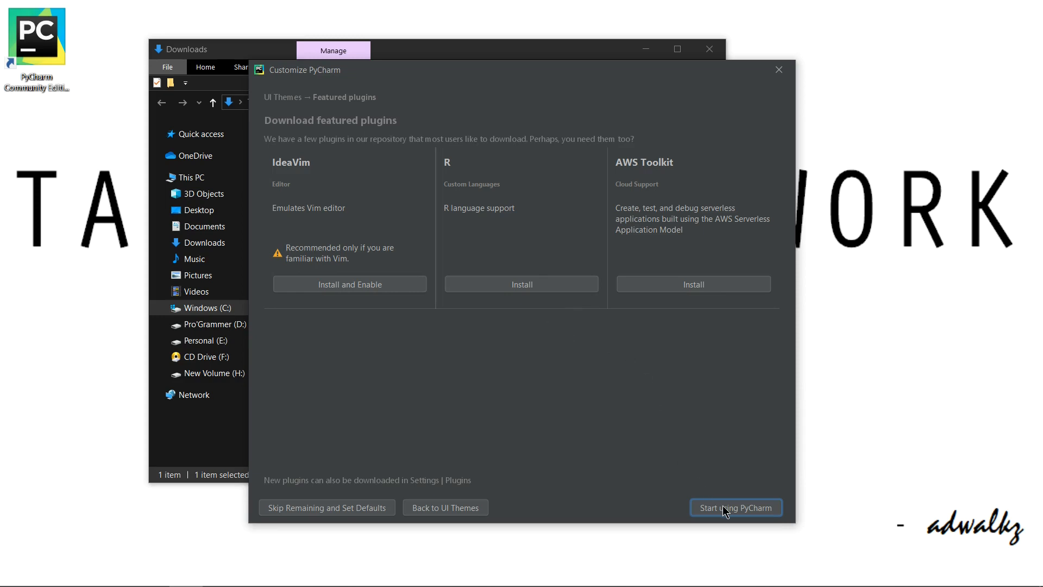
Skip featured plugins and open the PyCharm 2020.2.3 Welcome screen
click(735, 507)
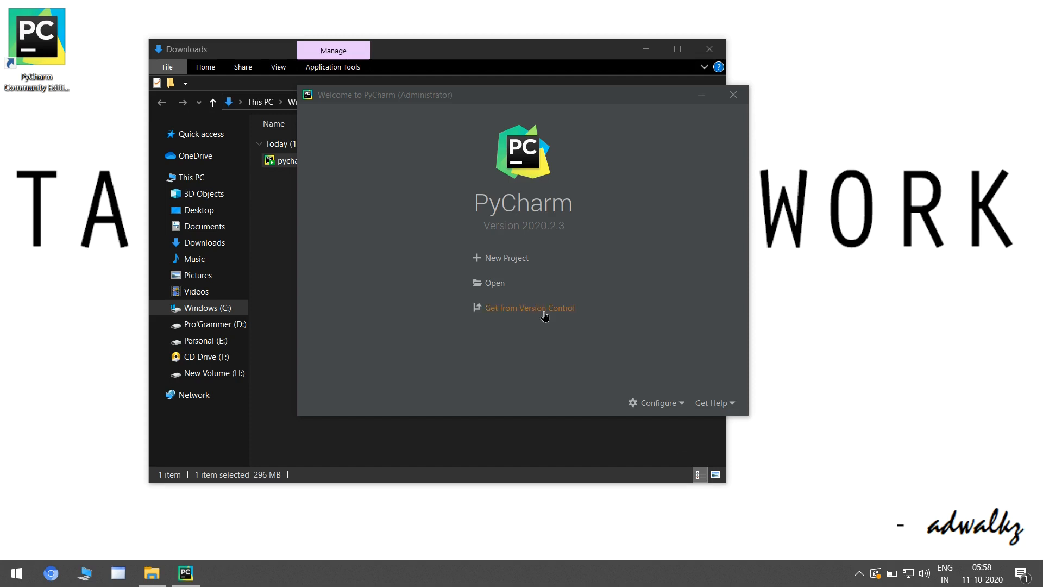
mouse_move(576, 325)
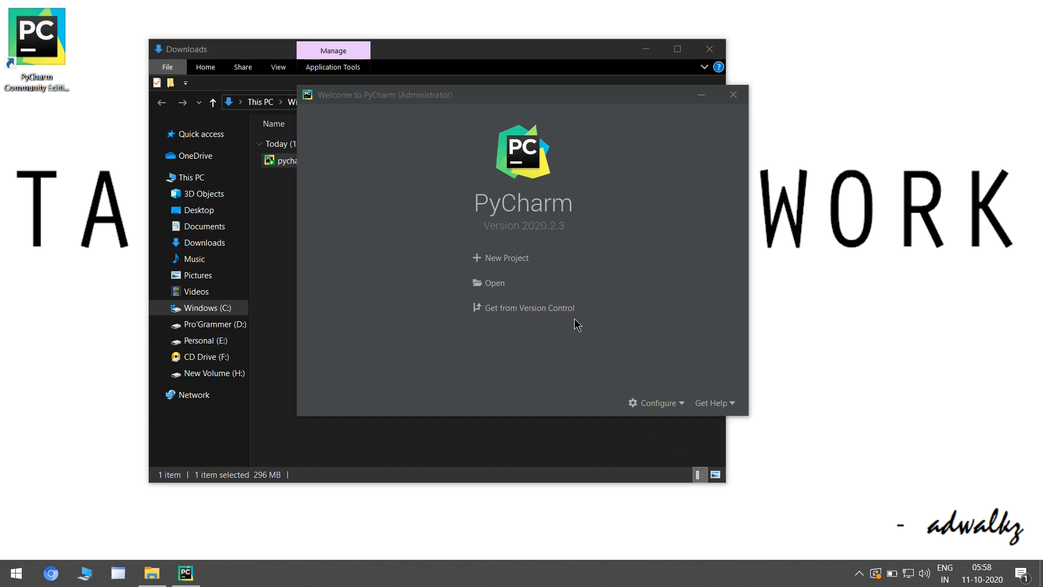
mouse_move(494, 283)
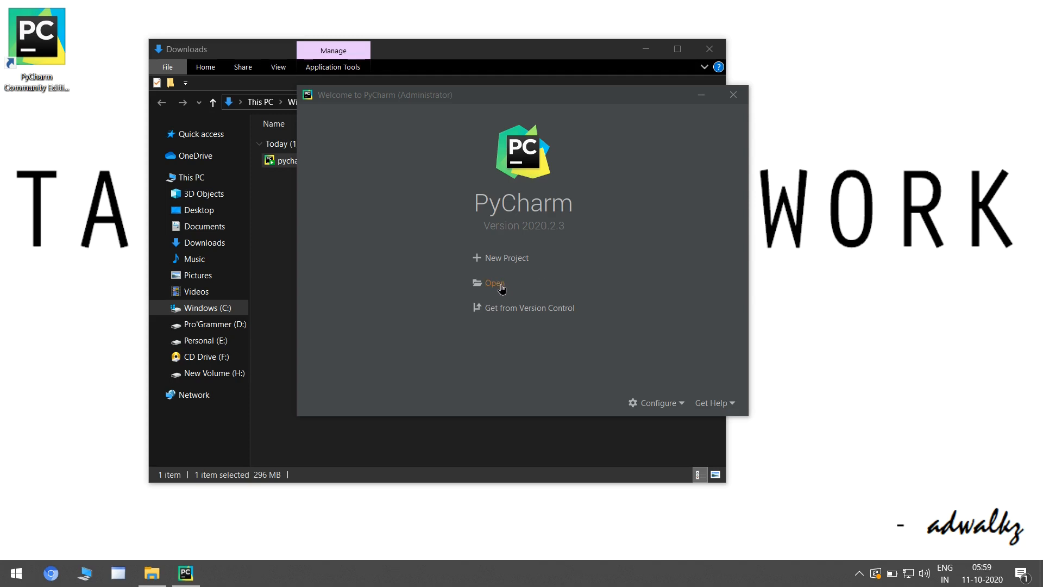
mouse_move(506, 258)
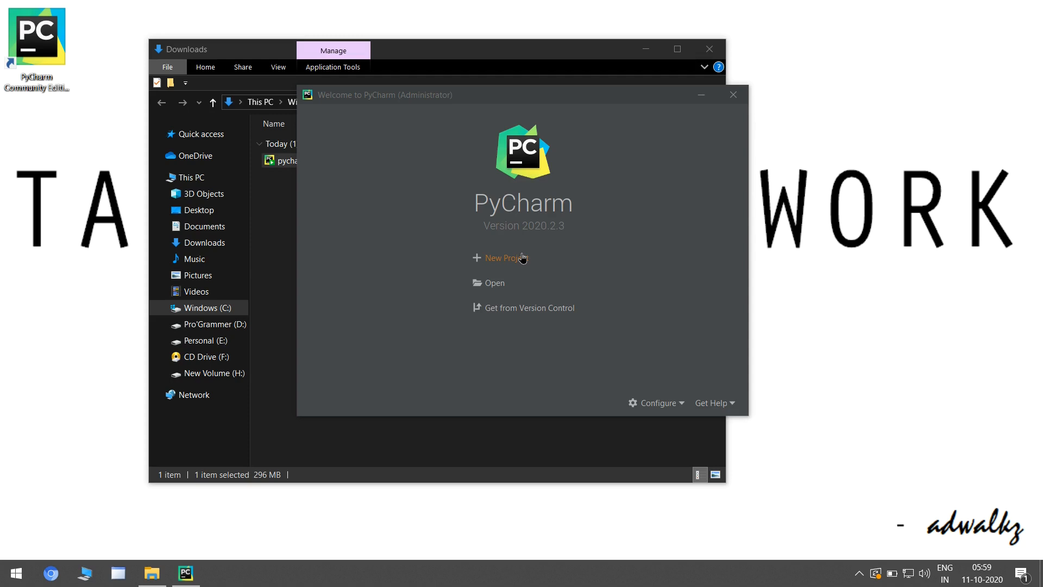
Start a new Desktop project set to use an existing interpreter
click(504, 258)
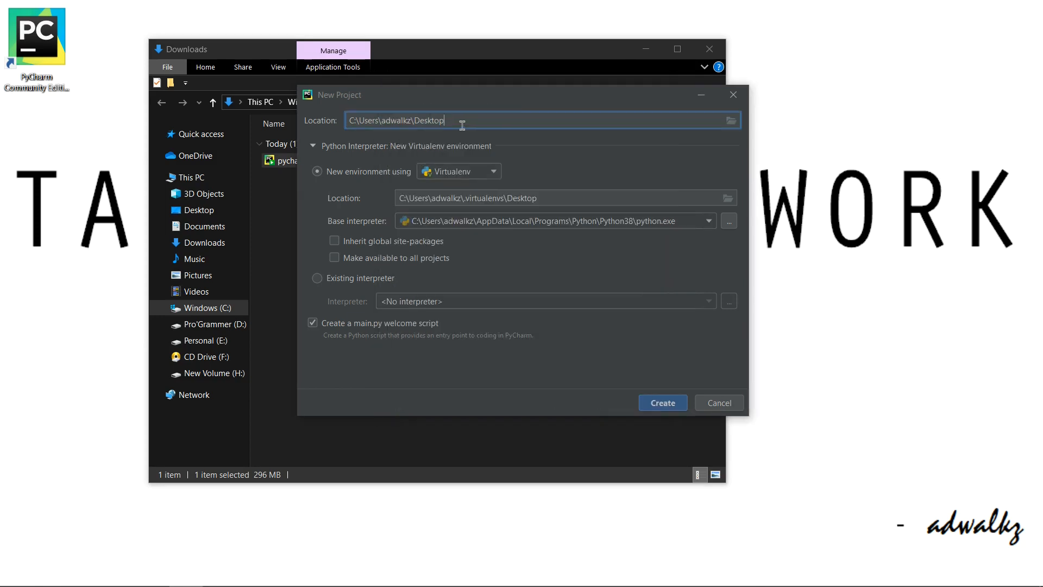
mouse_move(328, 164)
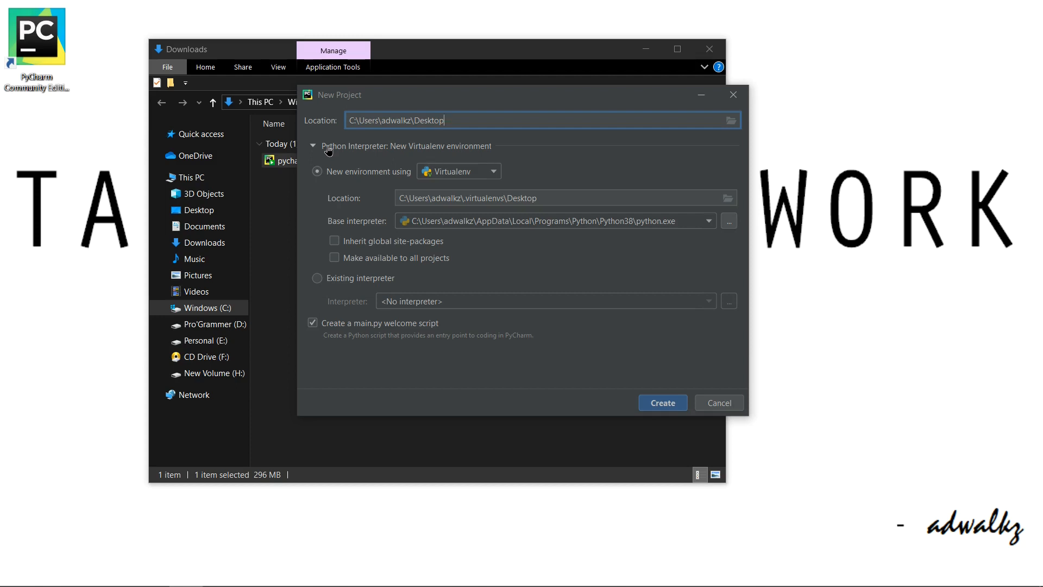
mouse_move(365, 158)
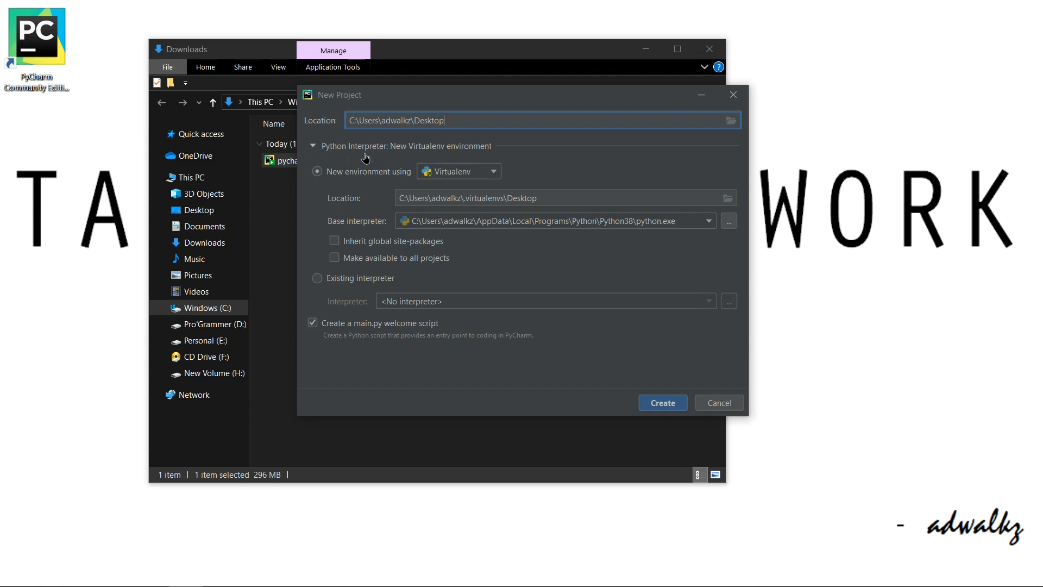
mouse_move(489, 173)
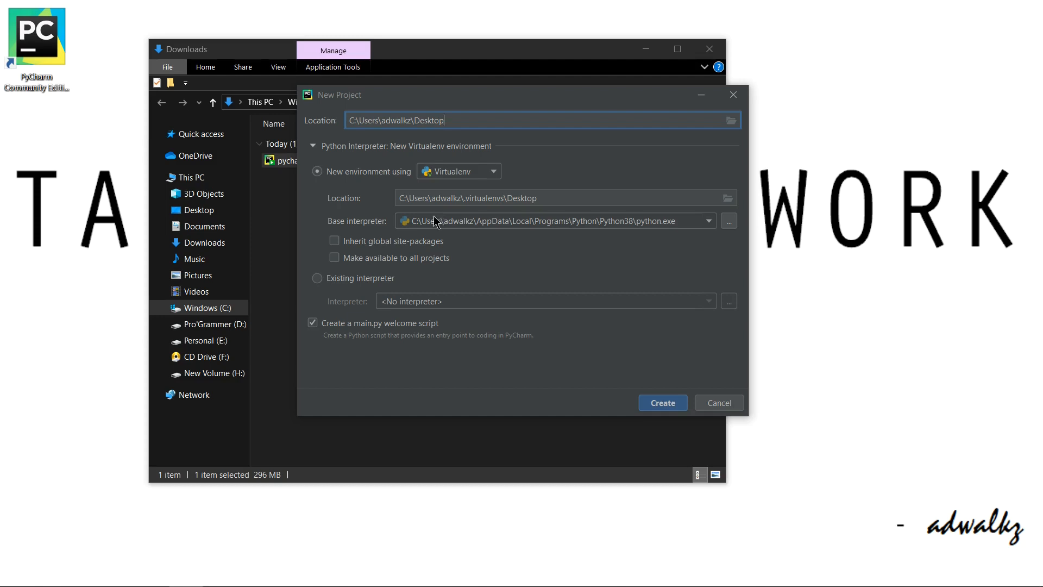
click(317, 278)
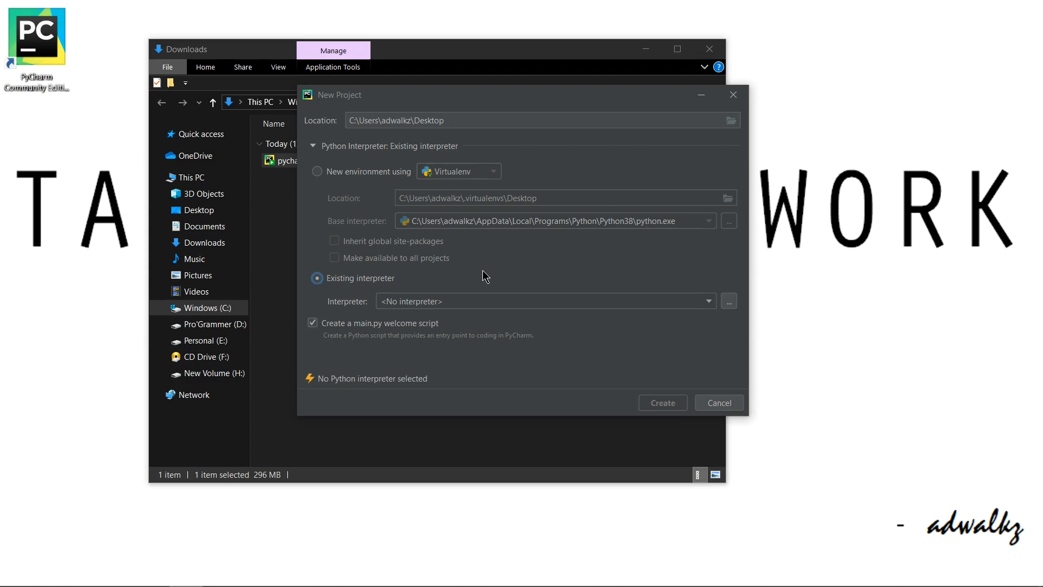
mouse_move(447, 243)
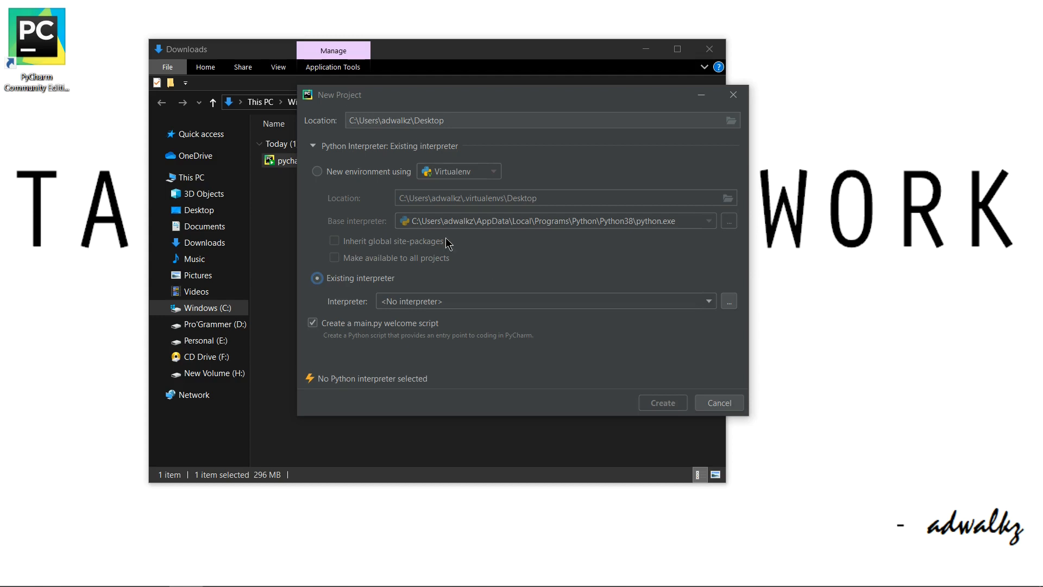
Switch to a new Virtualenv environment with the Python38\python.exe base interpreter
click(318, 171)
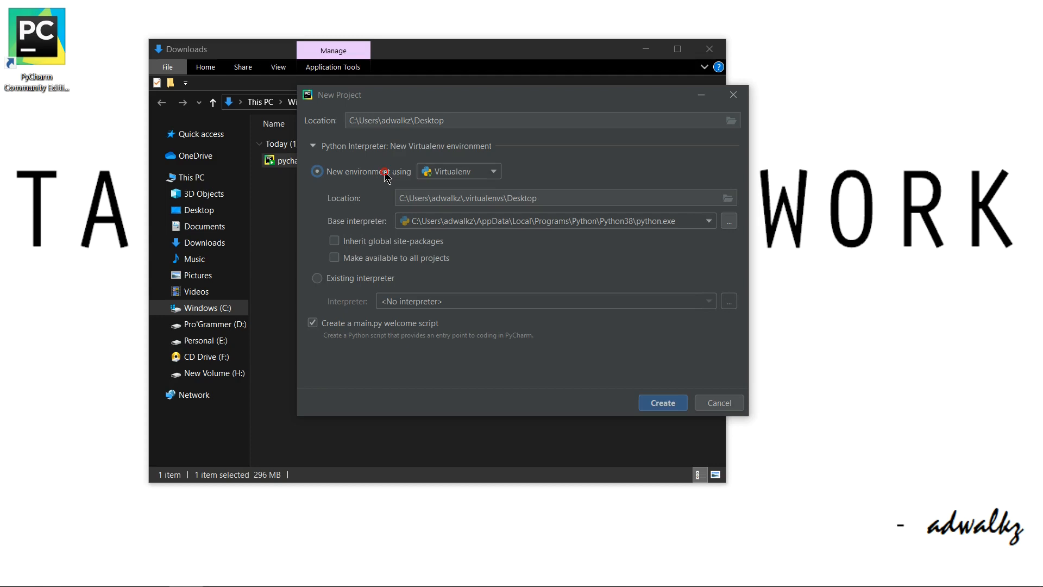
mouse_move(503, 269)
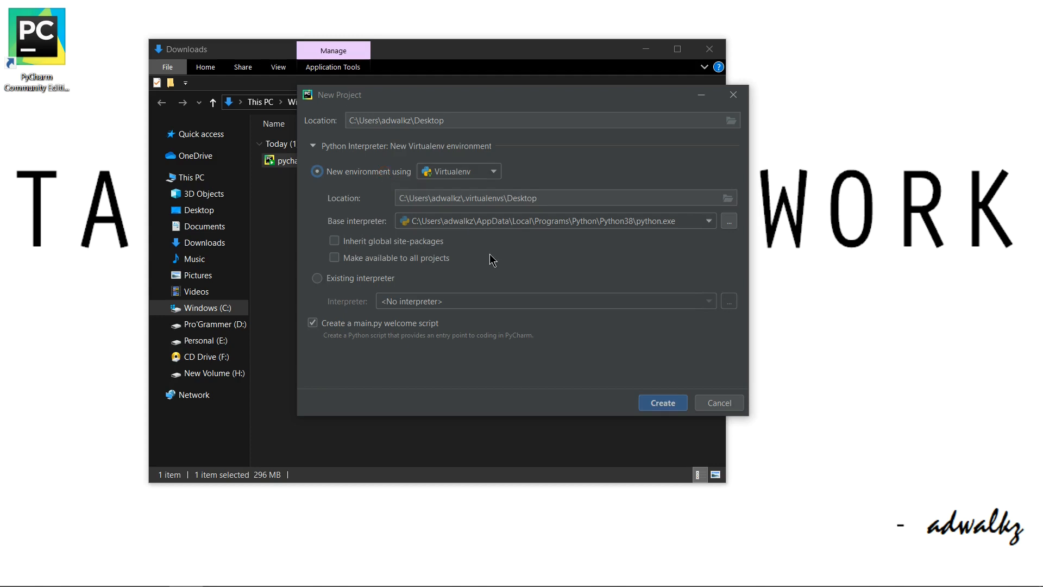
mouse_move(555, 195)
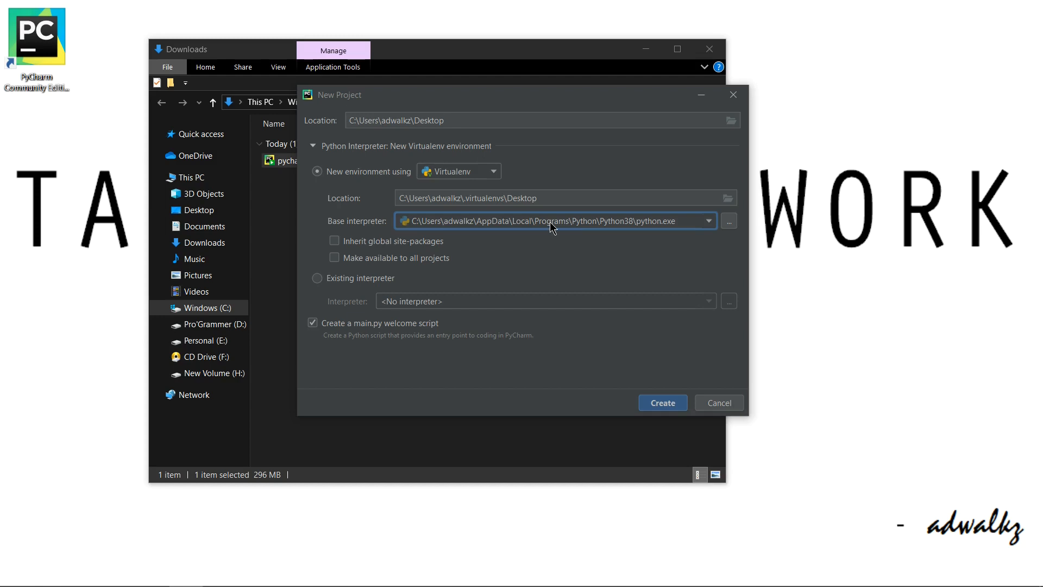
mouse_move(581, 247)
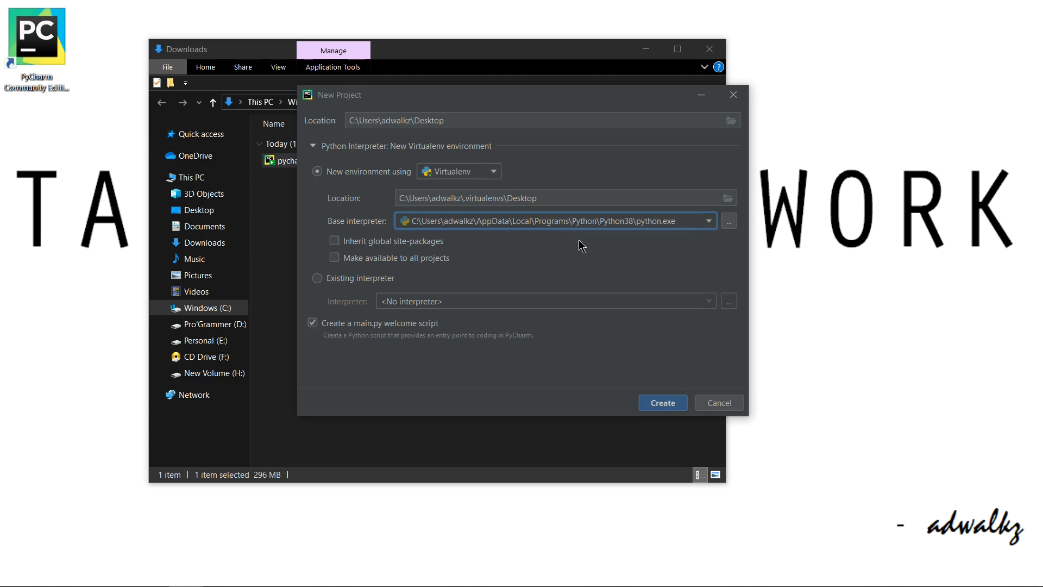
mouse_move(476, 236)
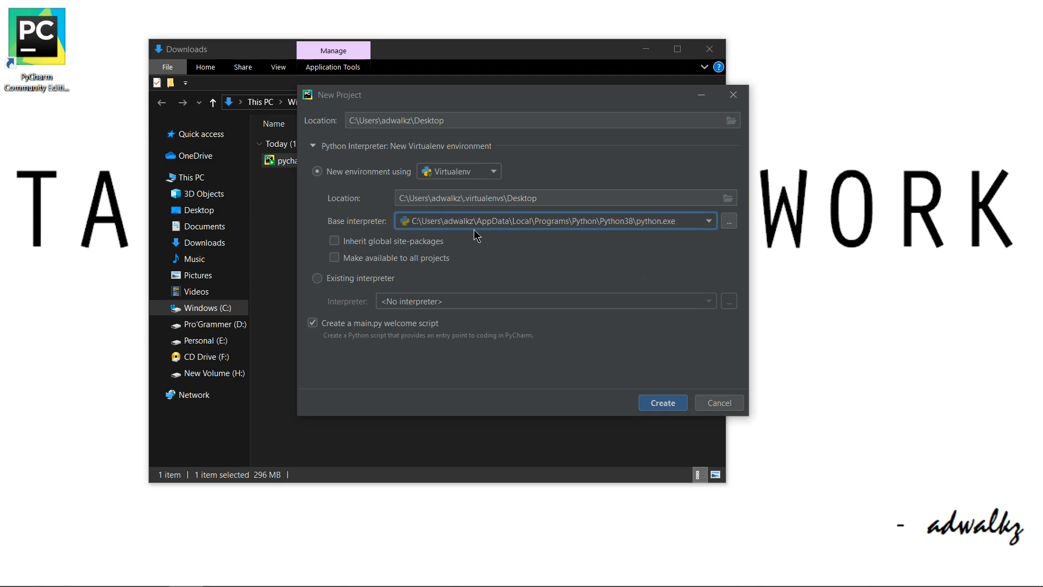
mouse_move(531, 250)
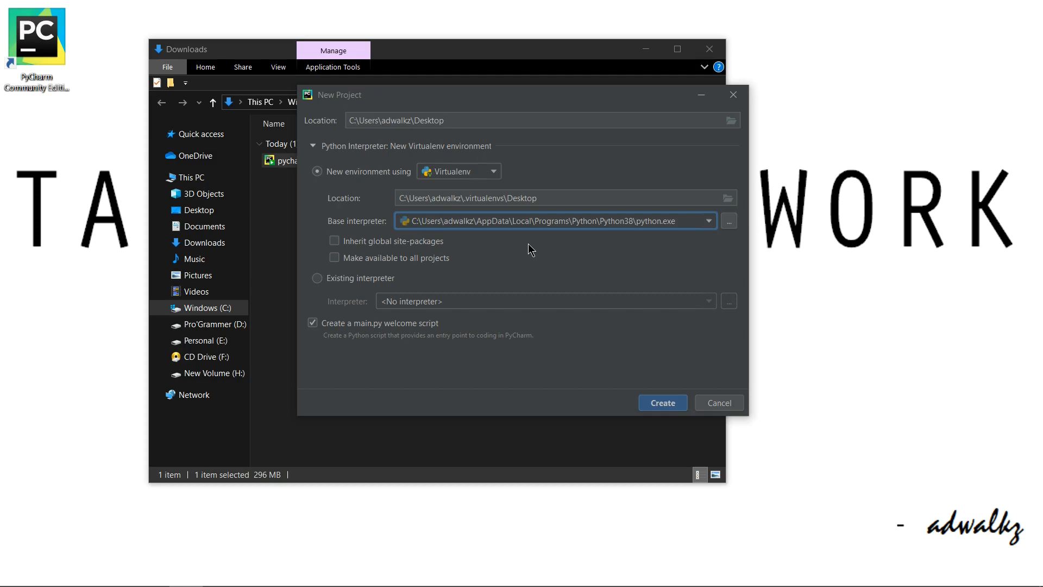
mouse_move(406, 236)
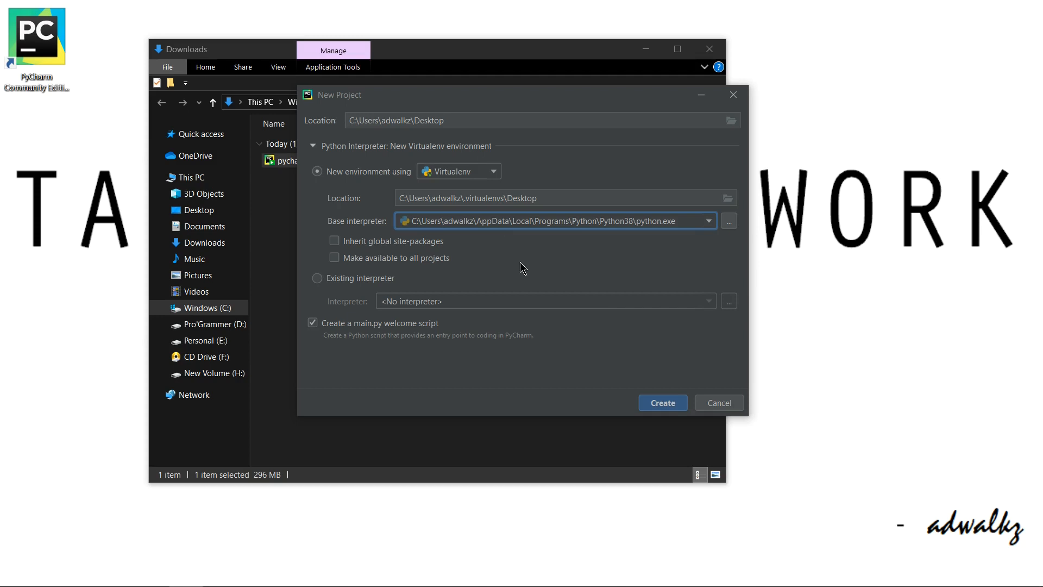
click(661, 403)
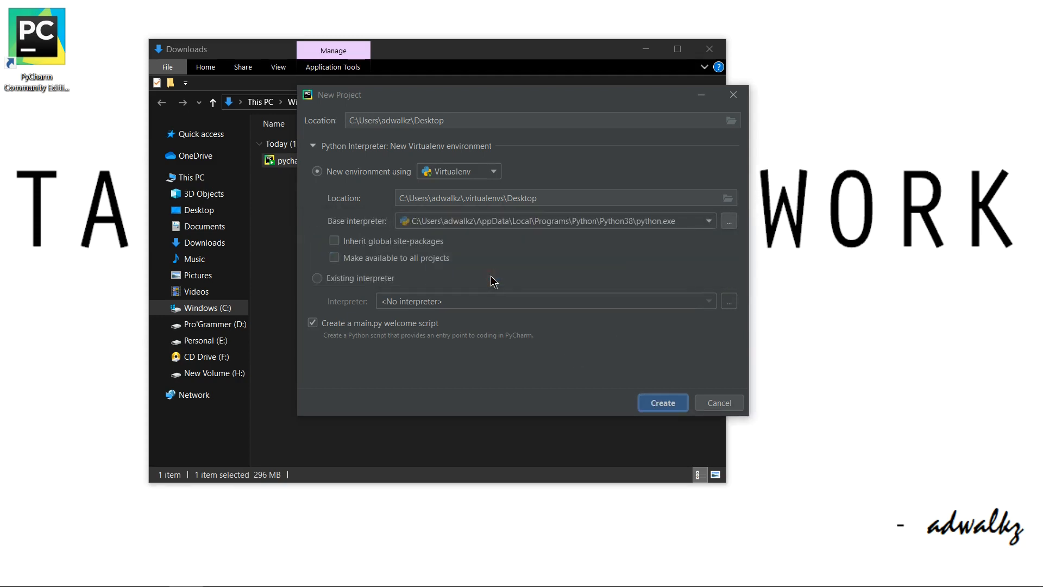
Create the Python 3.8 project and maximize the window showing main.py
click(662, 402)
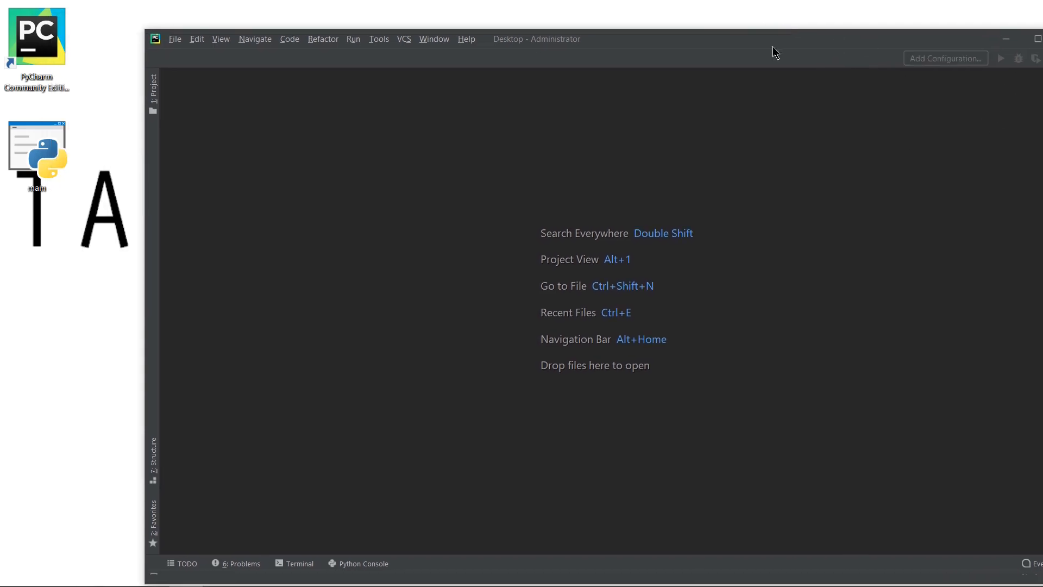
click(37, 150)
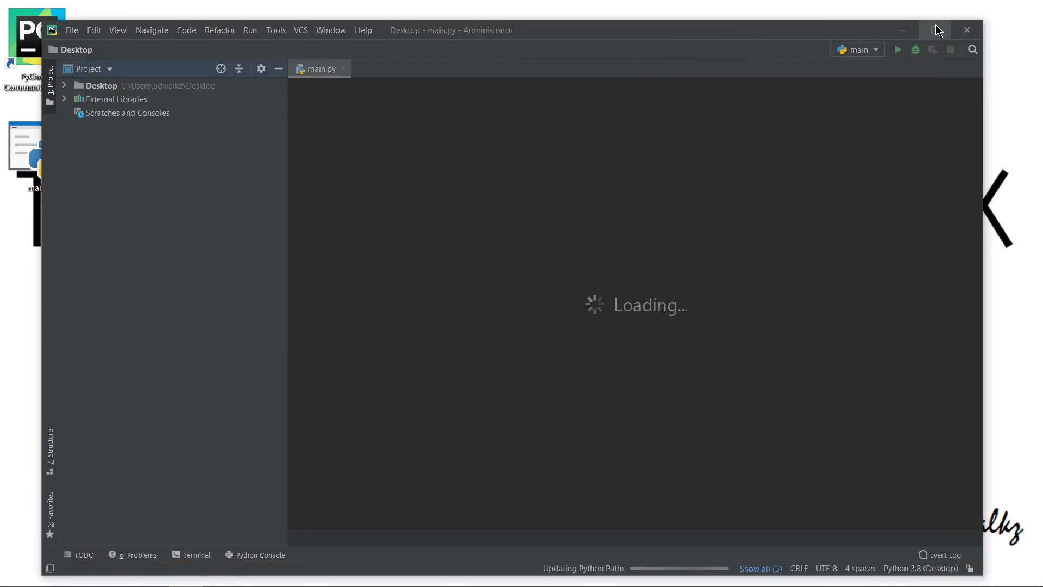
click(934, 30)
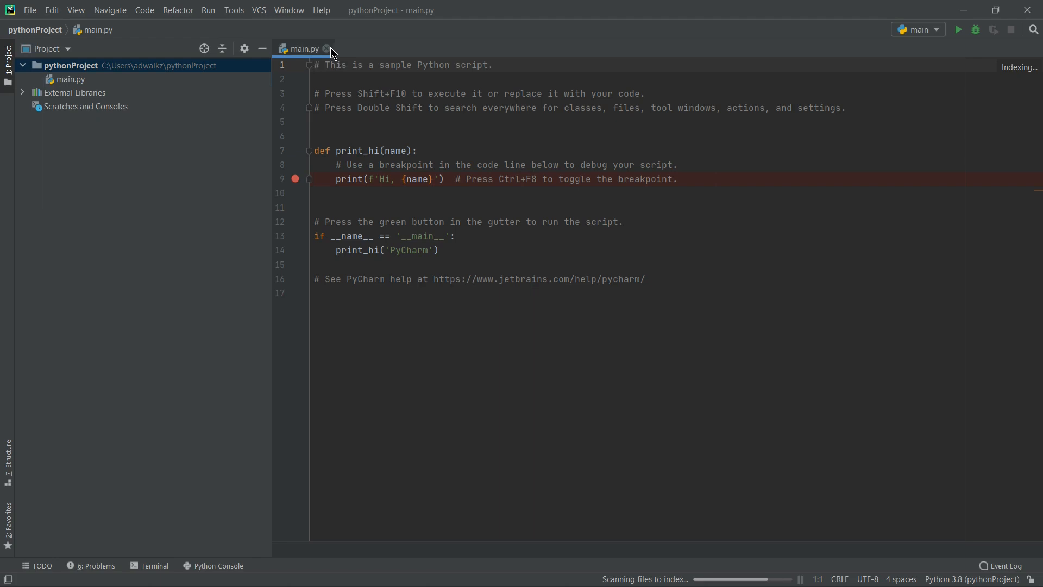
Close main.py and add a new Python file named test to pythonProject
click(326, 48)
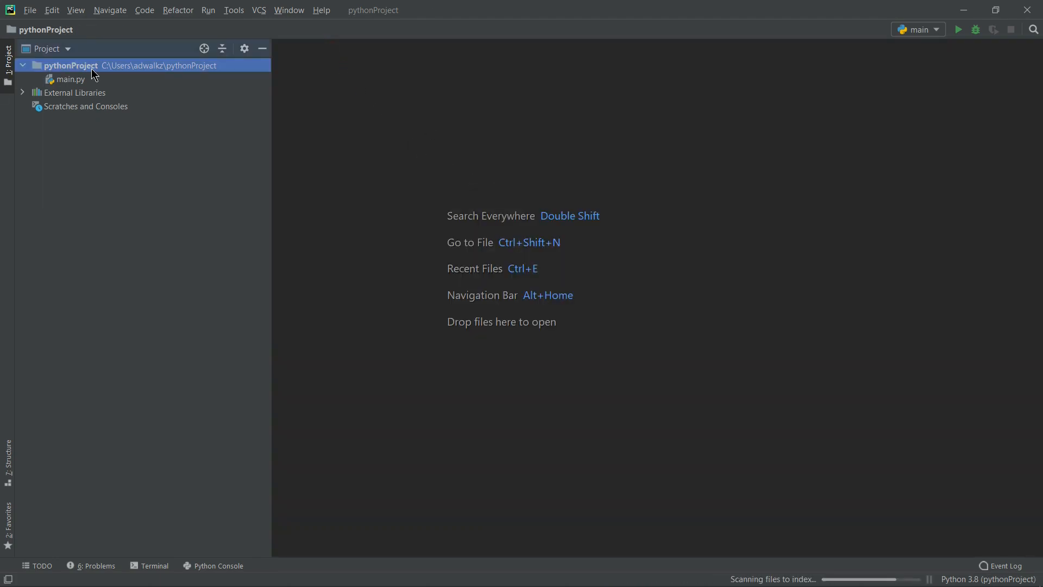
right_click(70, 65)
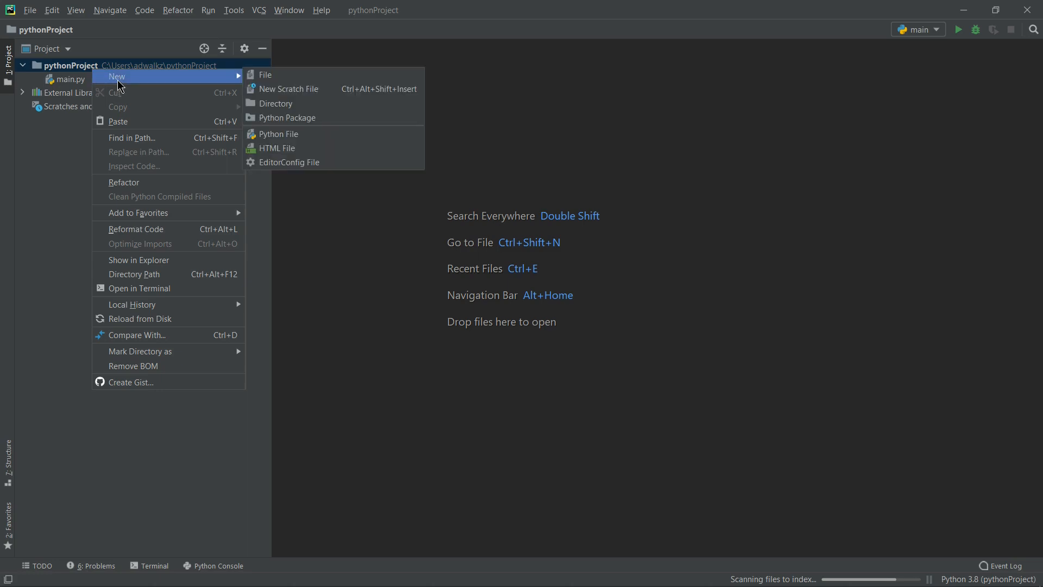
click(276, 134)
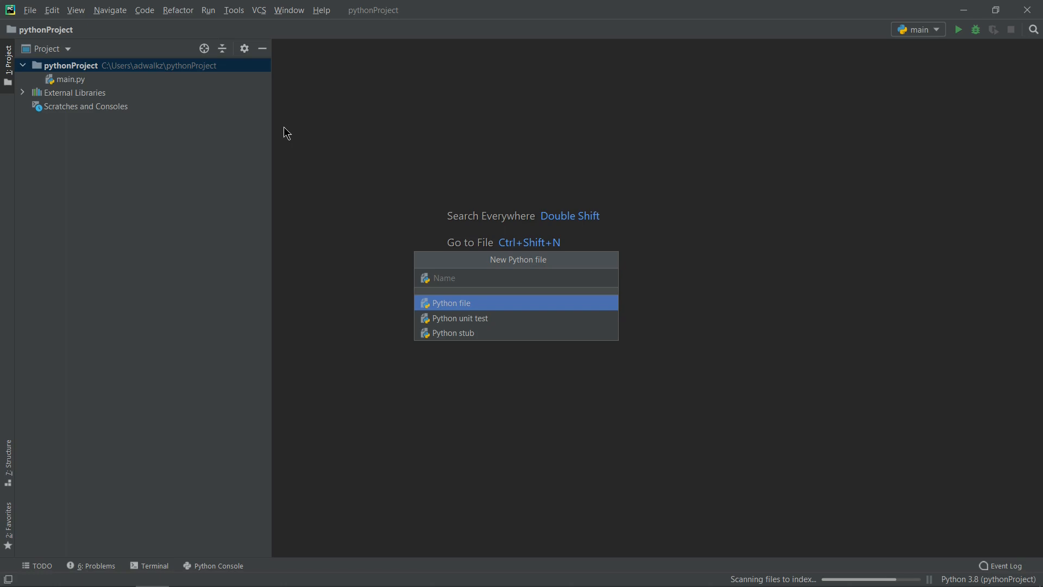
text(test)
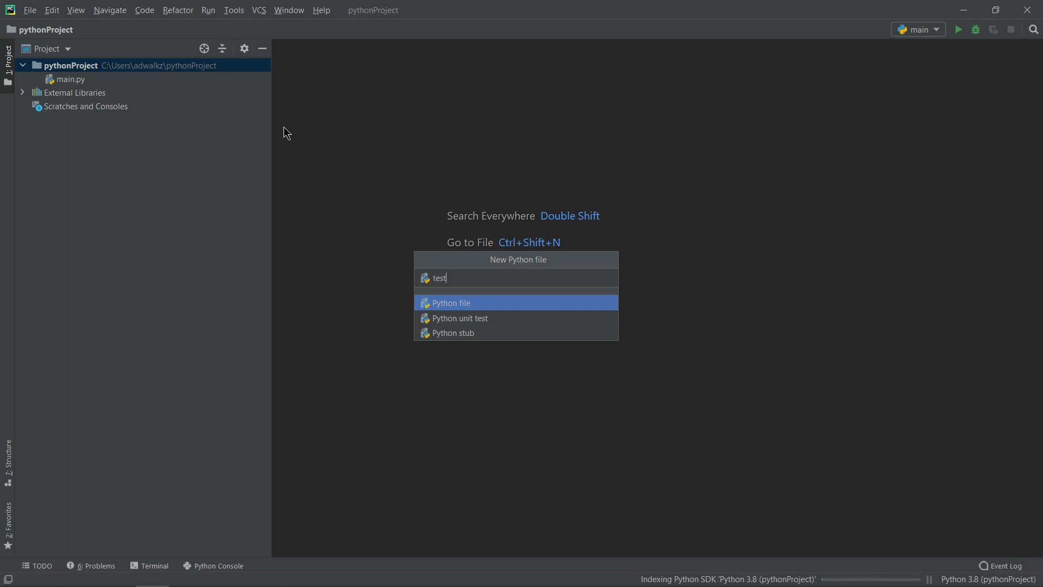
key(Escape)
text(print (")
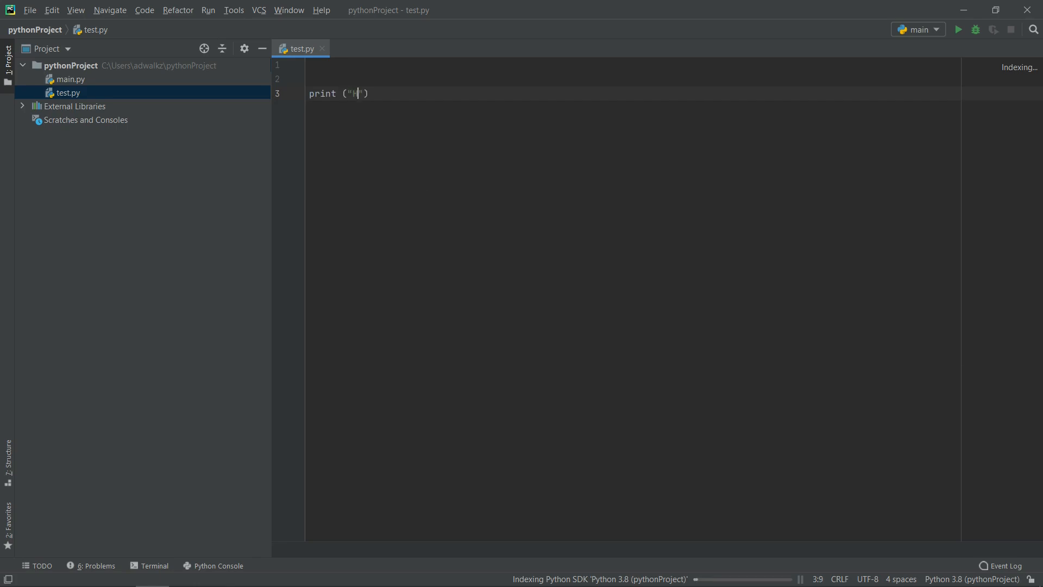
Finish the print("Hello World!") line in test.py and run the script
text(ello World)
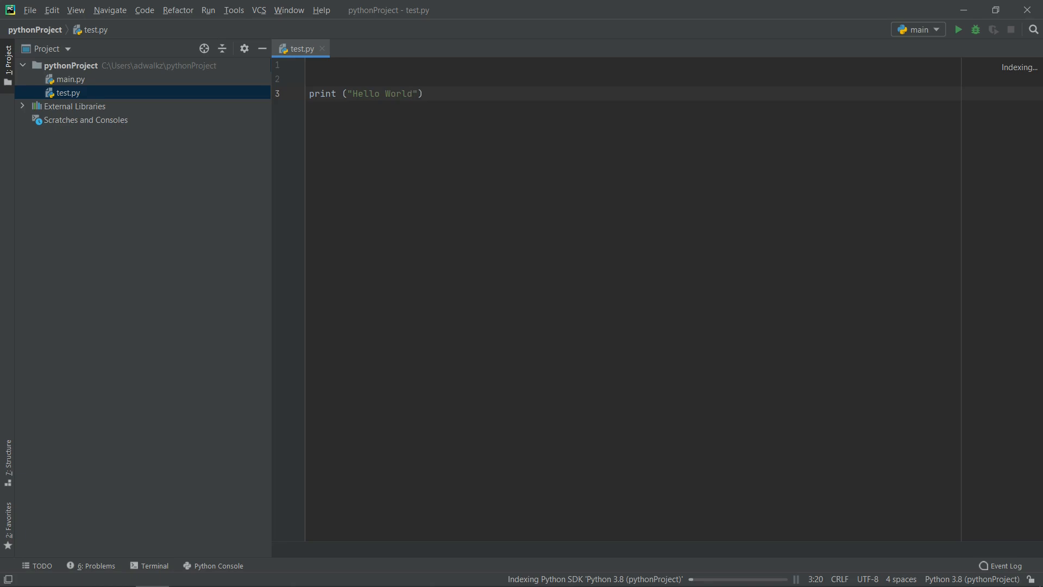
text(!)
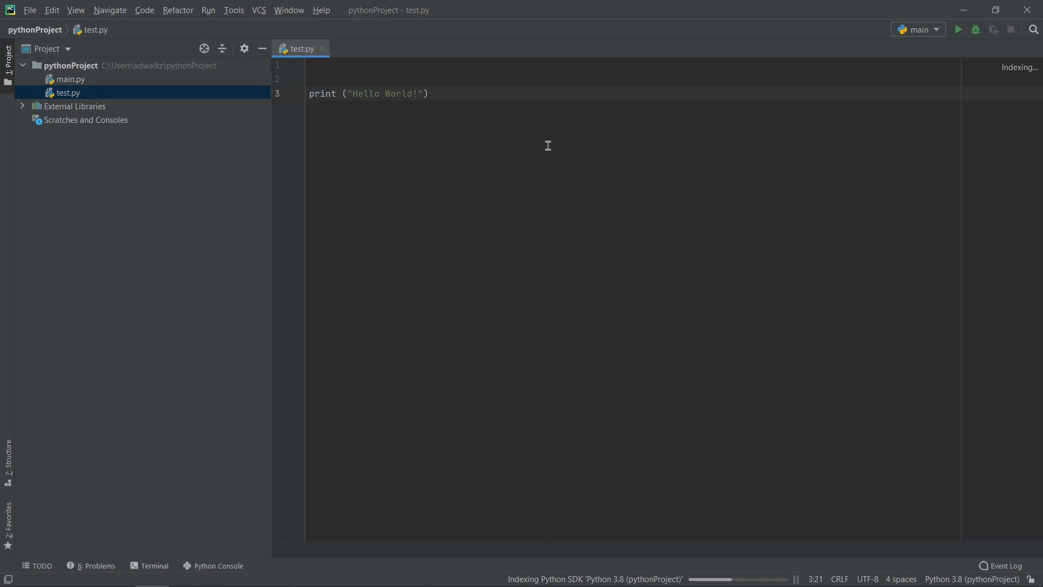
right_click(488, 86)
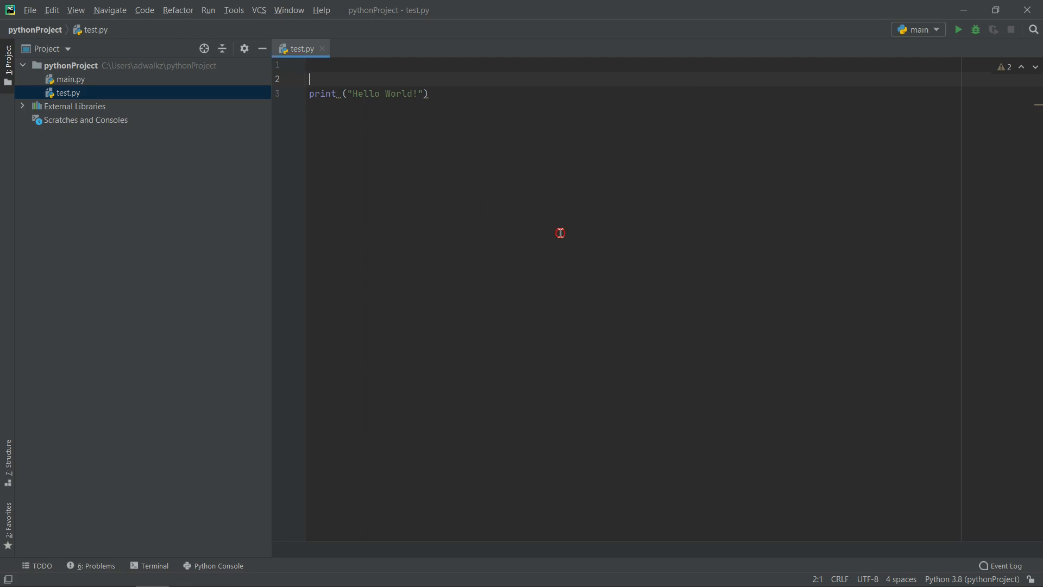
click(957, 29)
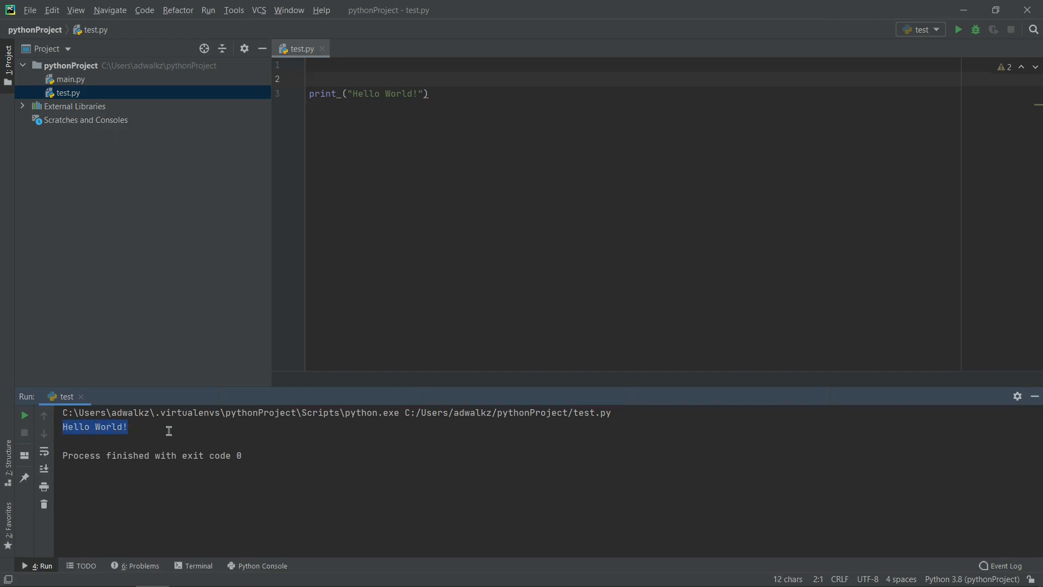
mouse_move(279, 335)
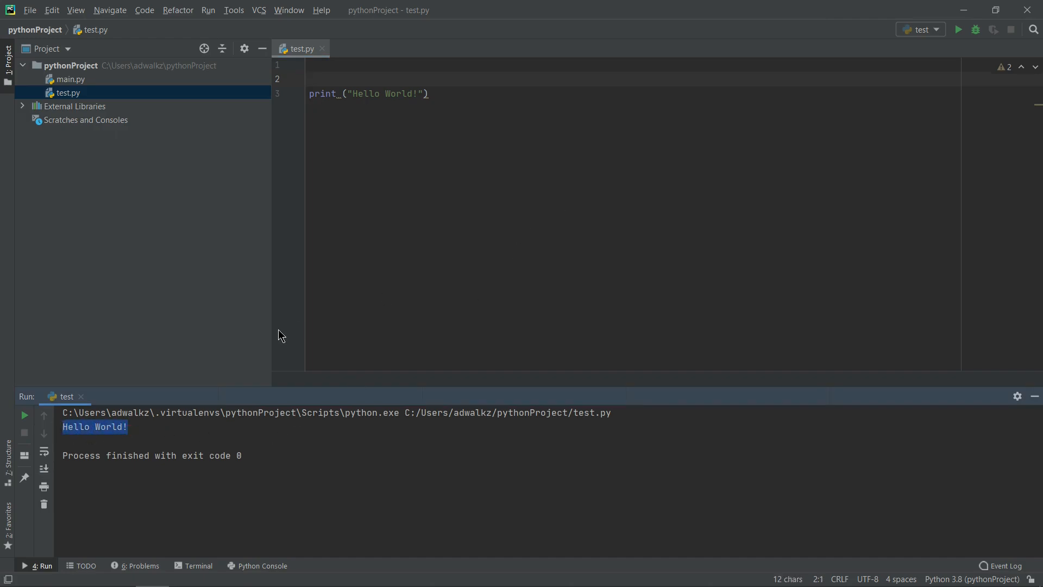
mouse_move(33, 389)
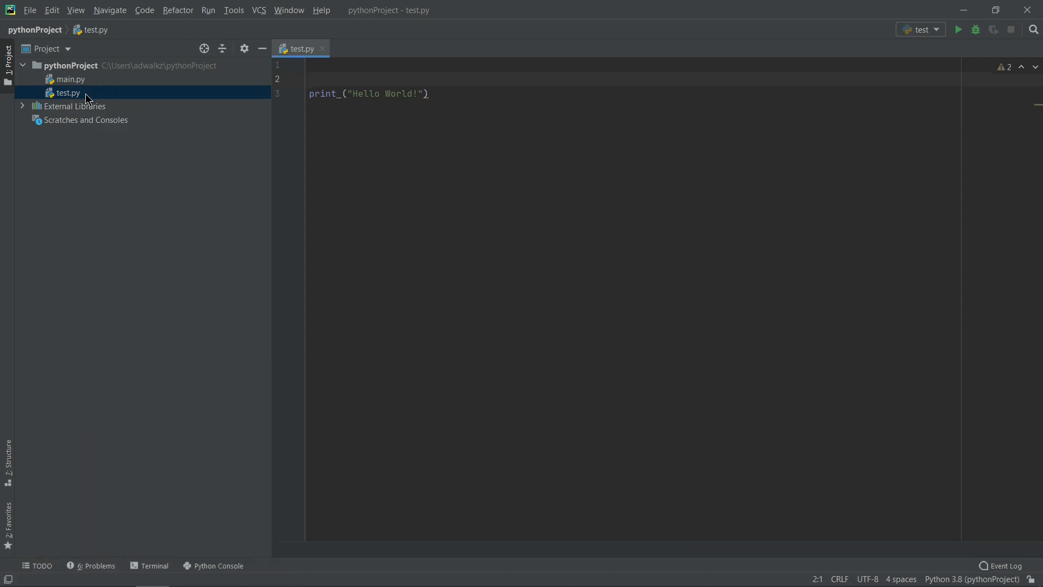
Run test.py from the Project tool window's context menu, printing Hello World! again
right_click(66, 92)
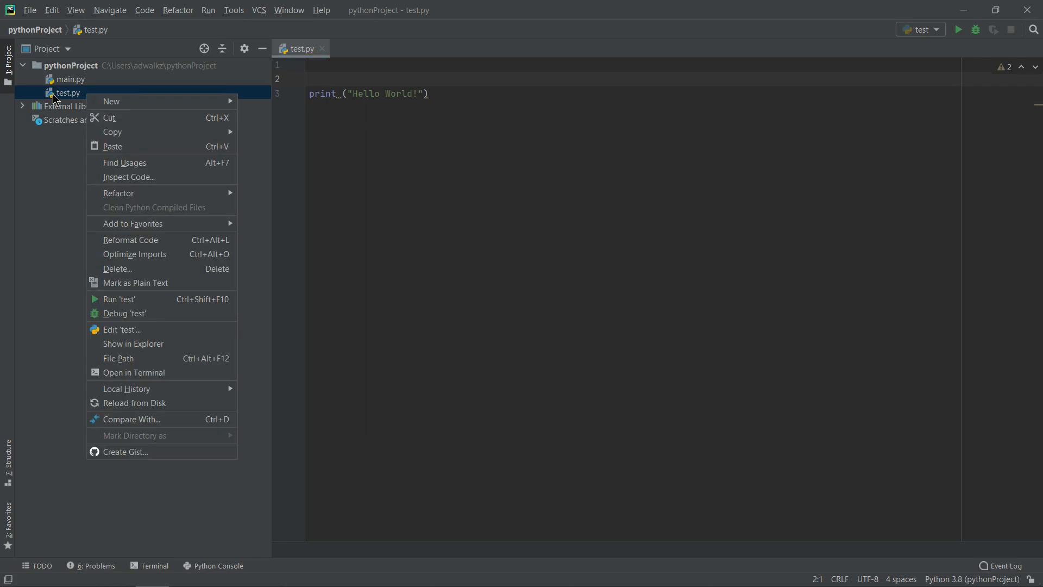
mouse_move(118, 299)
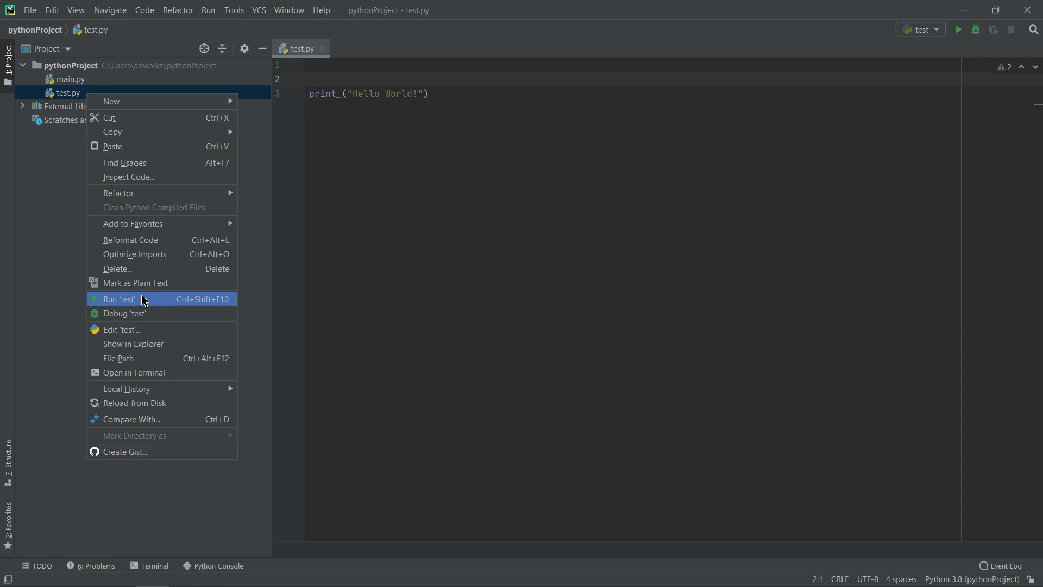
click(118, 299)
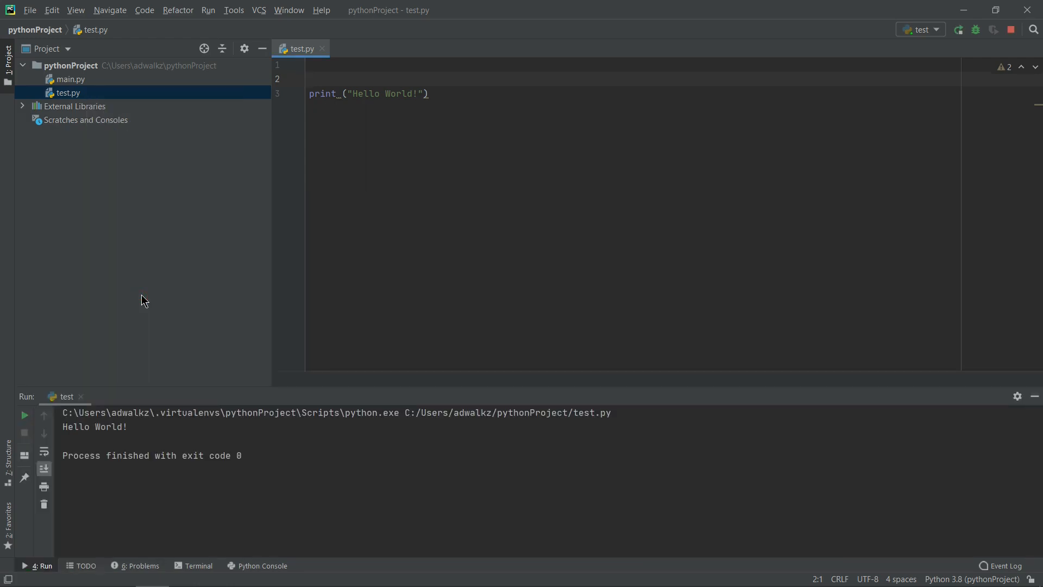
double_click(94, 427)
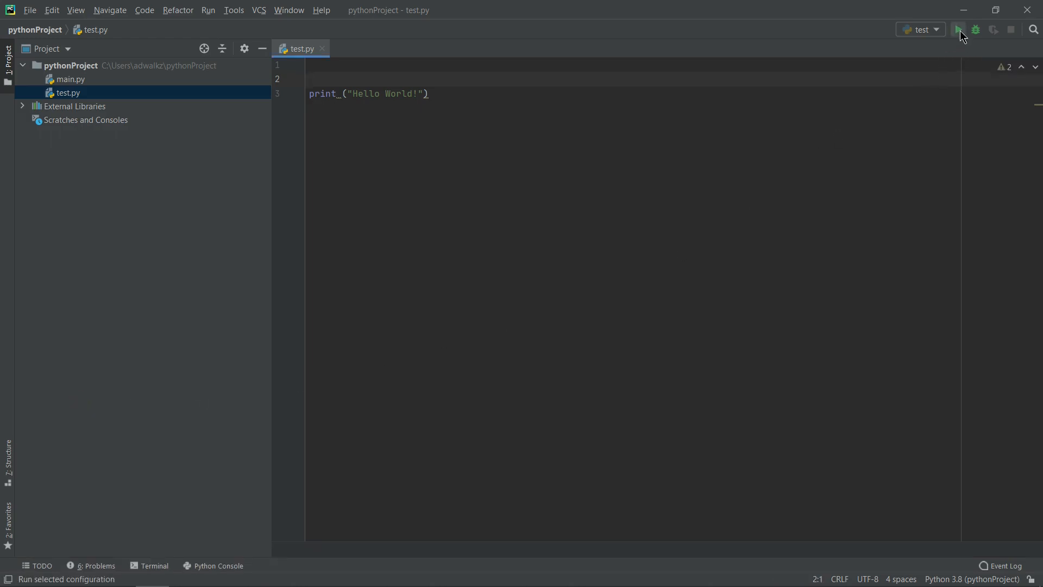
Rerun test with the toolbar Run button and highlight the Hello World! output line
click(957, 30)
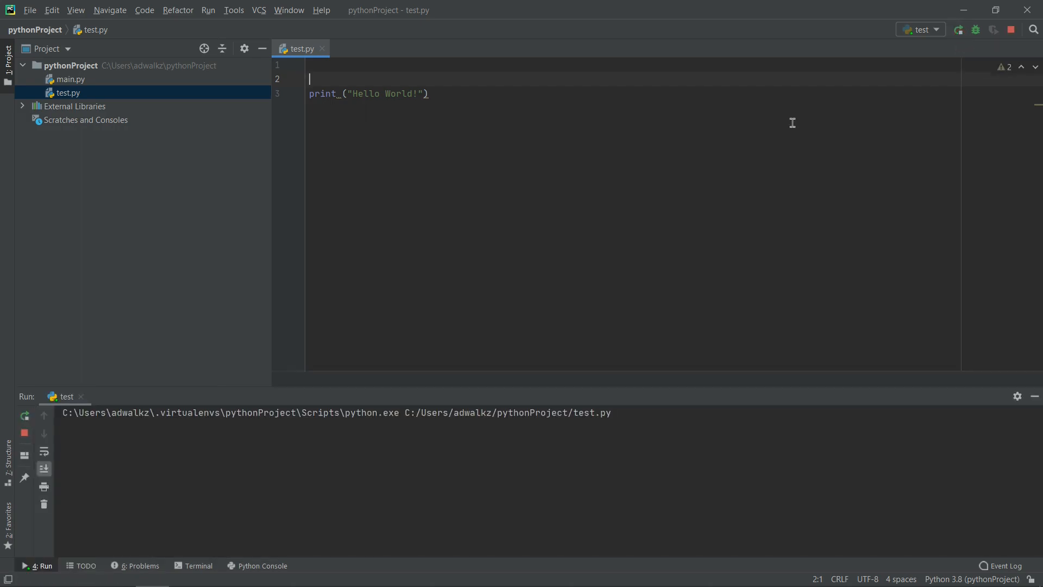
click(958, 29)
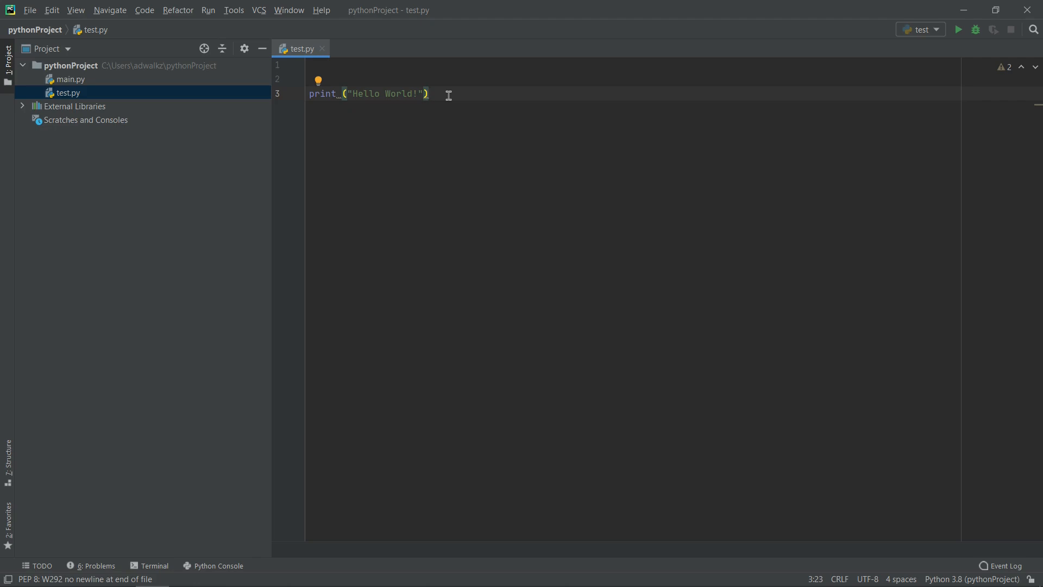
click(957, 29)
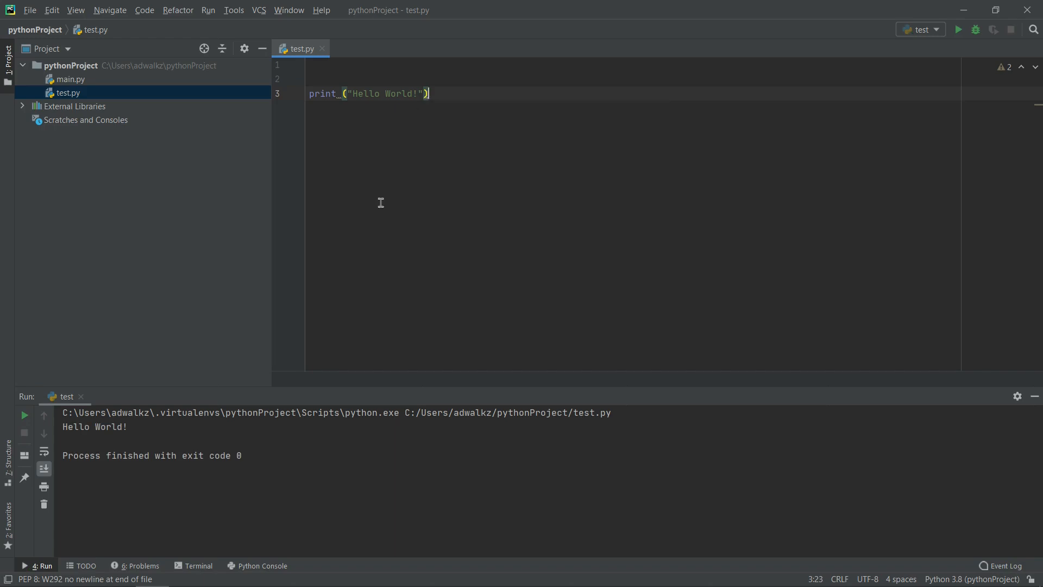
double_click(94, 426)
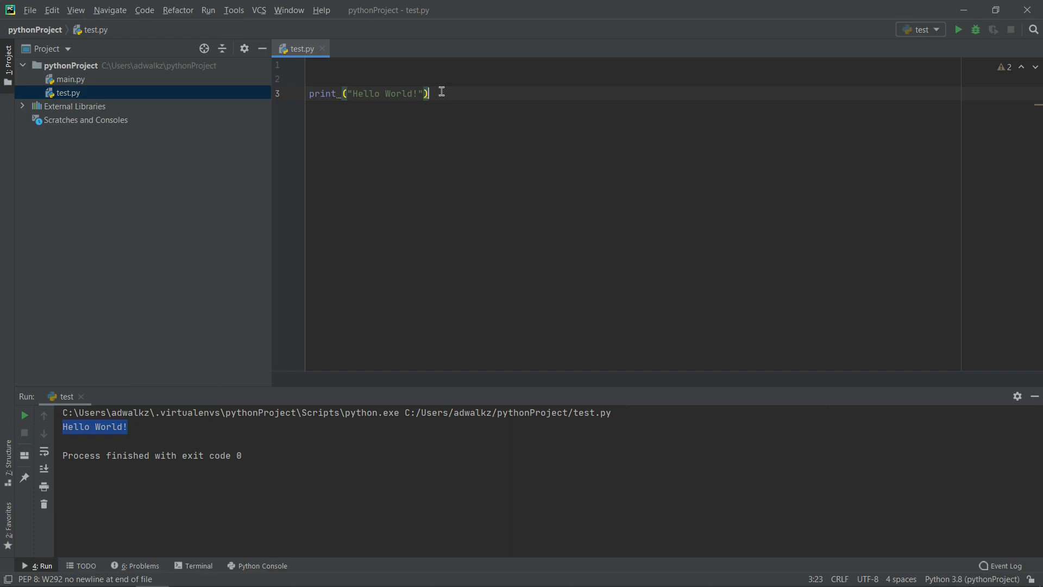
mouse_move(848, 28)
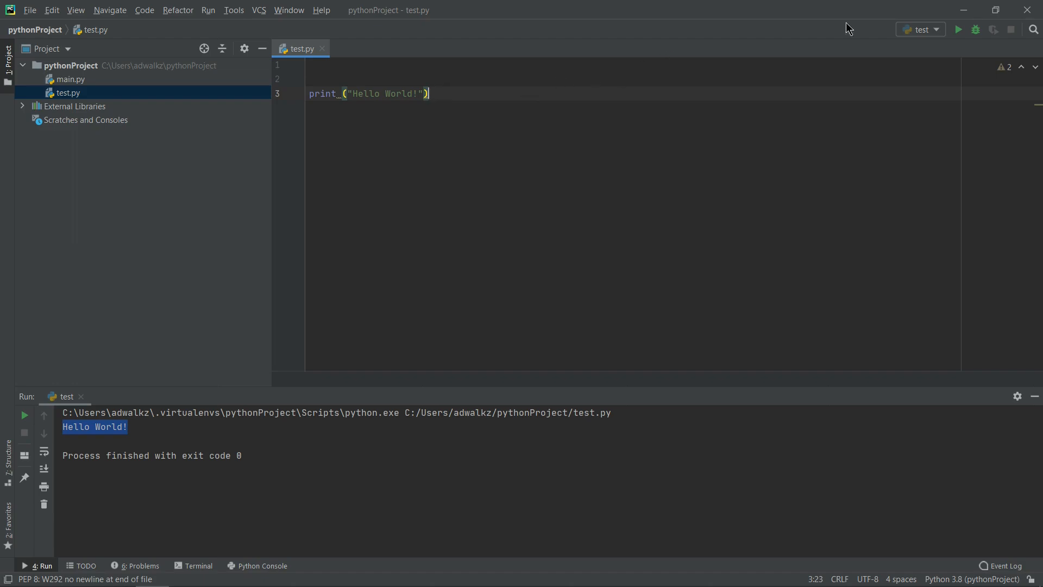